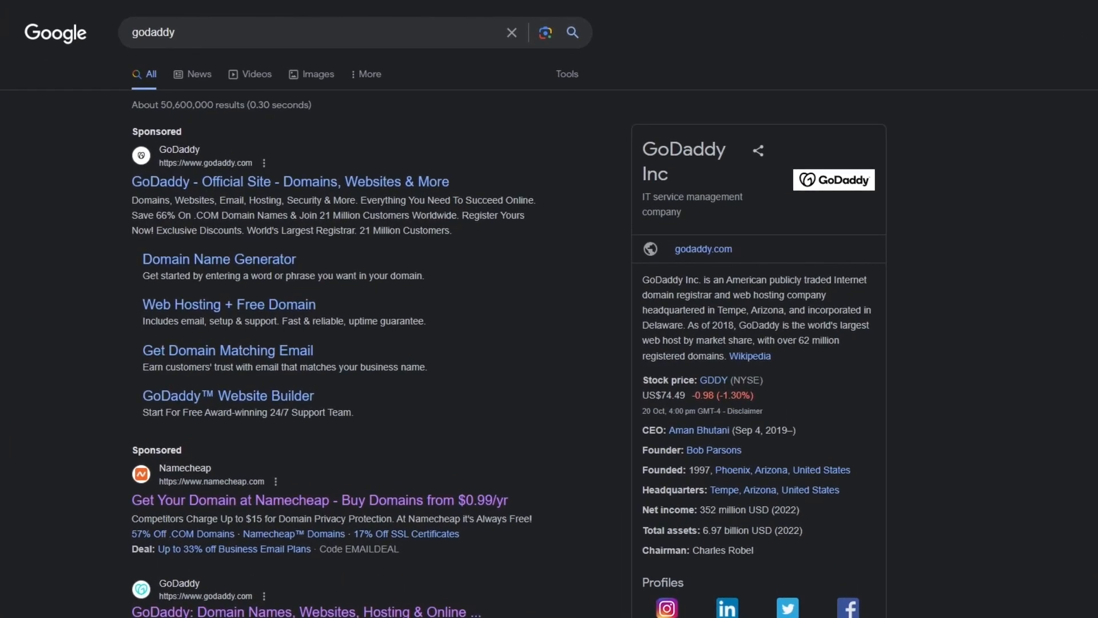
Step: Enter 'johnscoffeeshop' into the domain search box on the GoDaddy home page
{"action": "scroll", "scroll_direction": "down", "scroll_amount": 3}
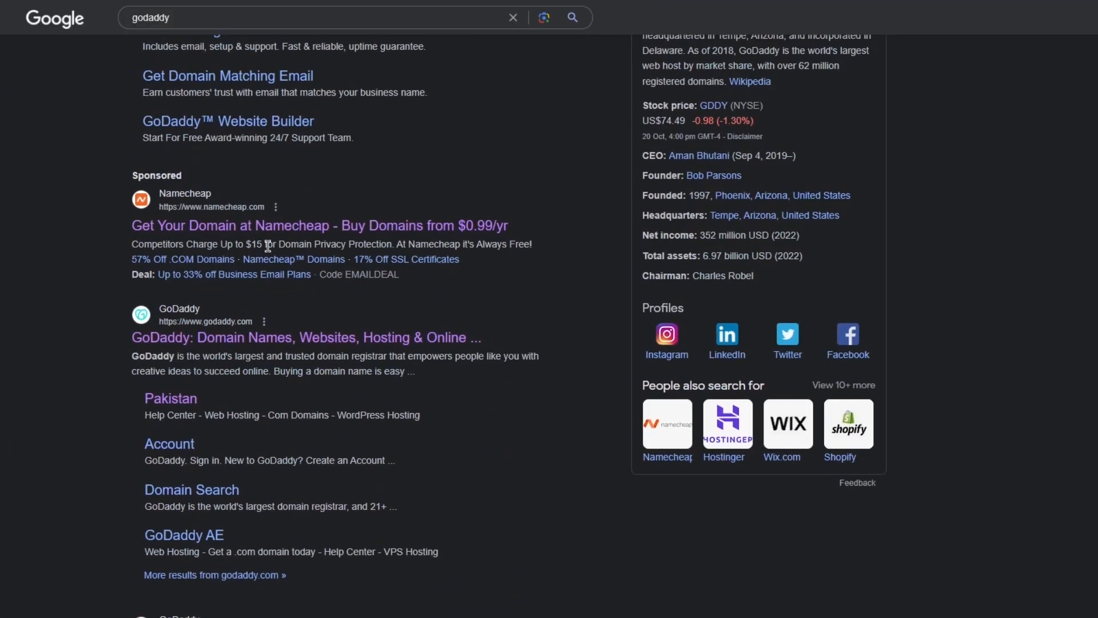
{"action": "mouse_move", "coordinate": [412, 312]}
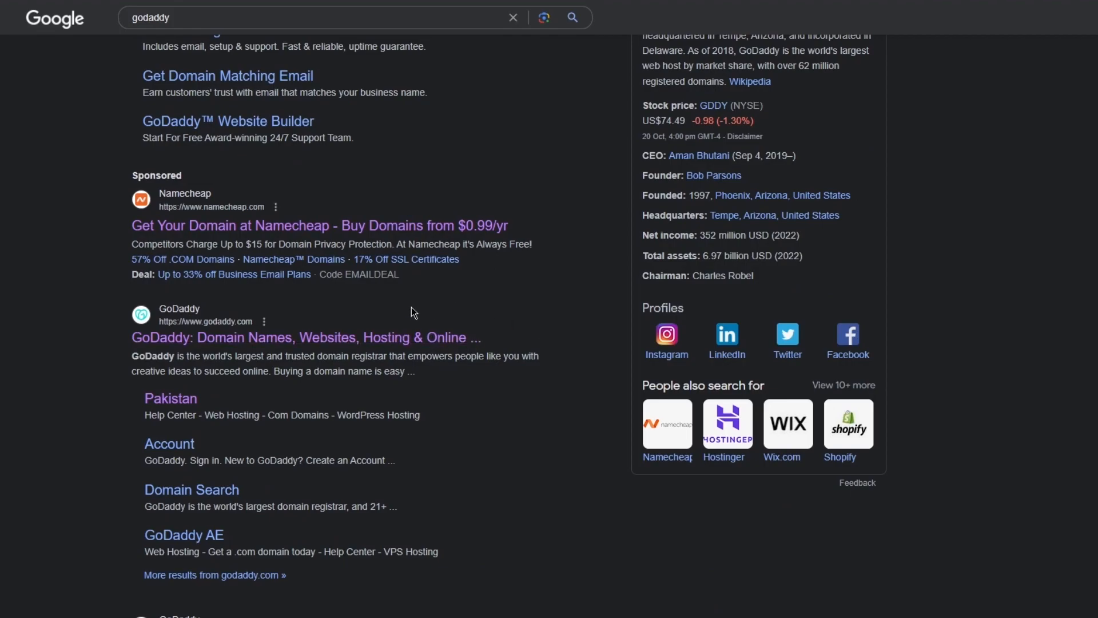
{"action": "mouse_move", "coordinate": [658, 430]}
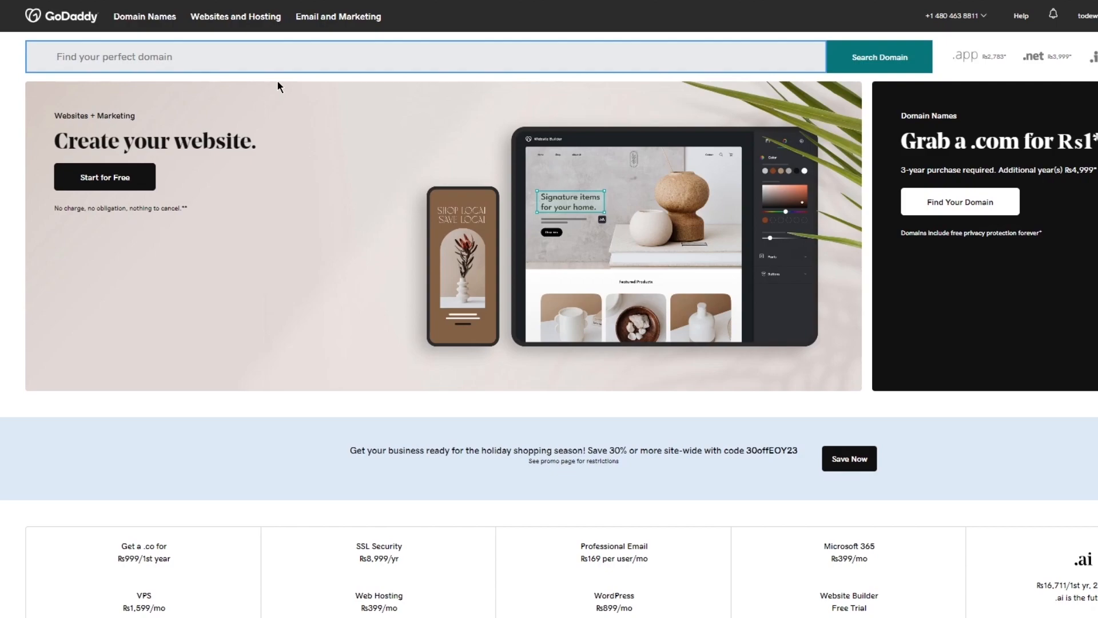
{"action": "type", "text": "johnscot"}
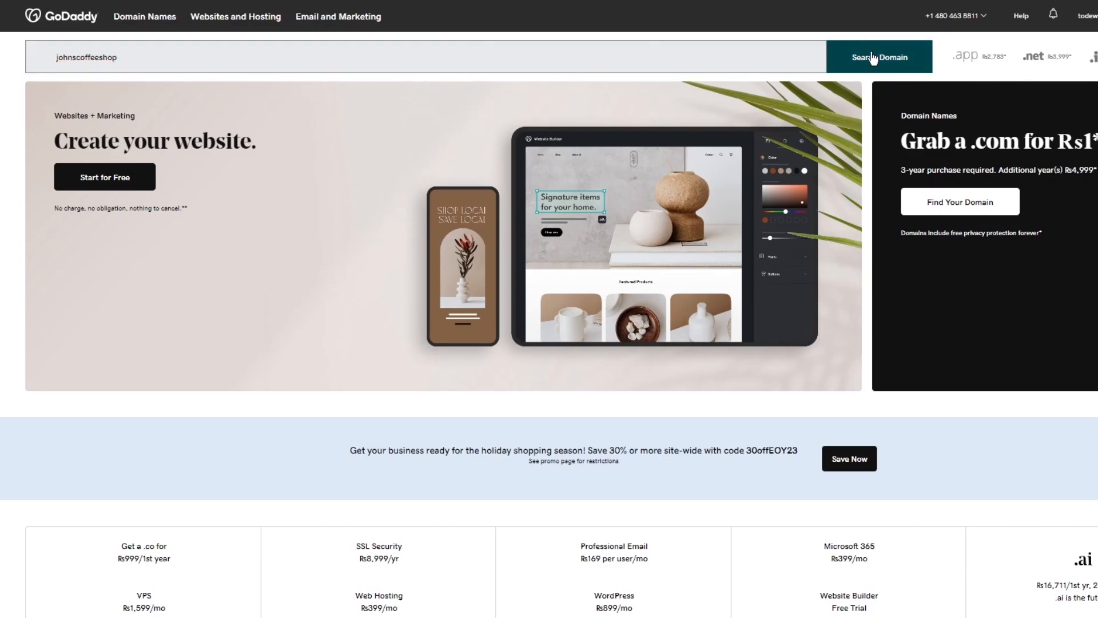
Step: Search domains for johnscoffeeshop, showing johnscoffeeshop.com as an exact match at Rs1
{"action": "left_click", "coordinate": [880, 56]}
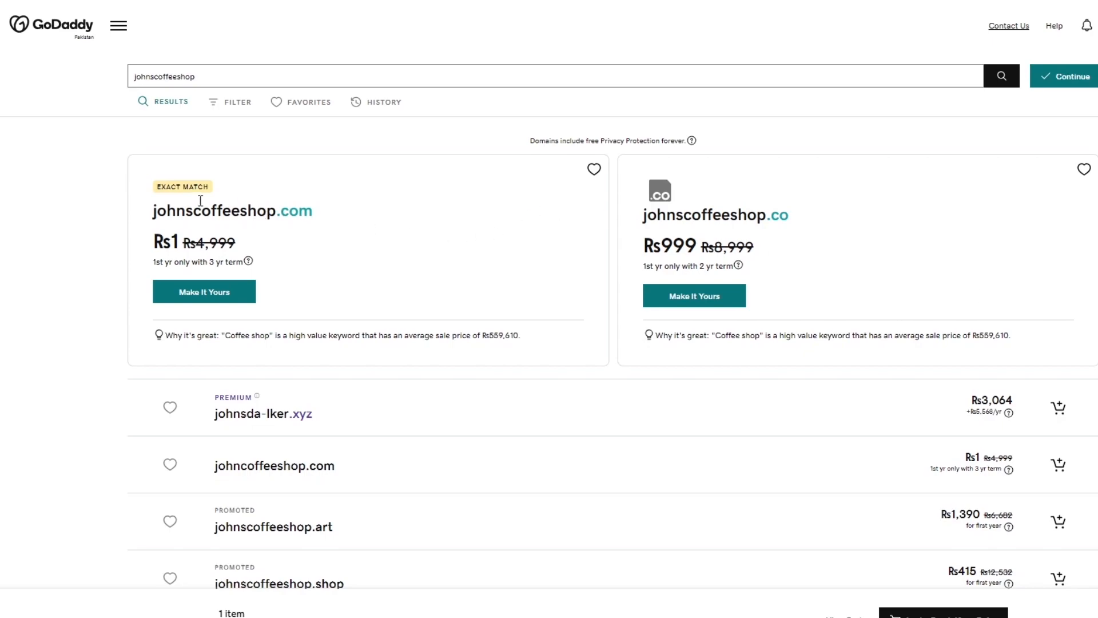
{"action": "mouse_move", "coordinate": [166, 237]}
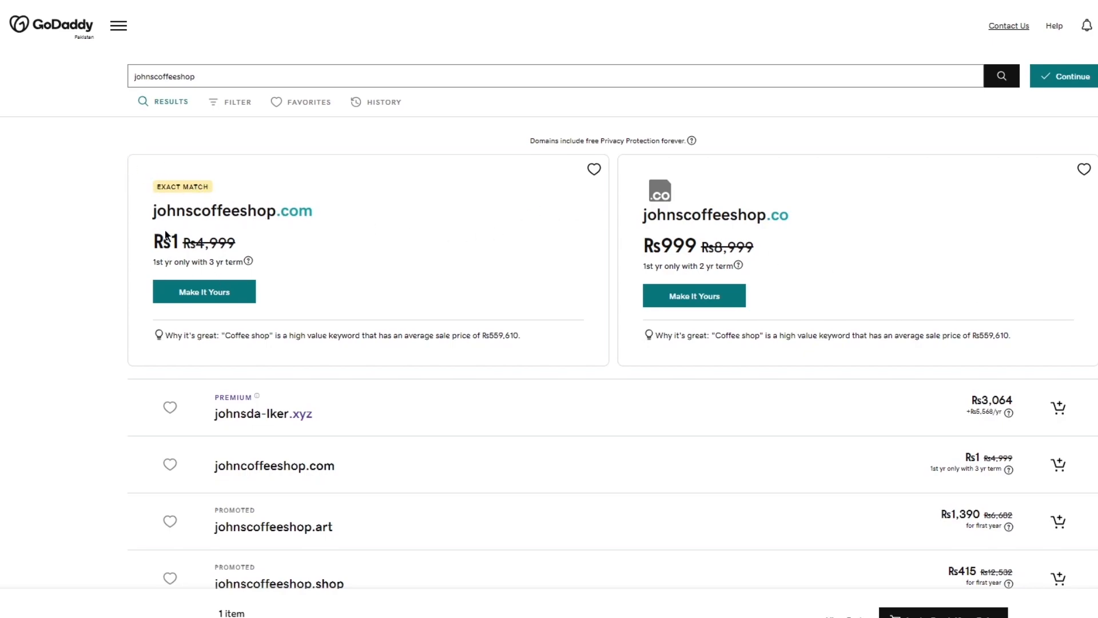
{"action": "mouse_move", "coordinate": [210, 261]}
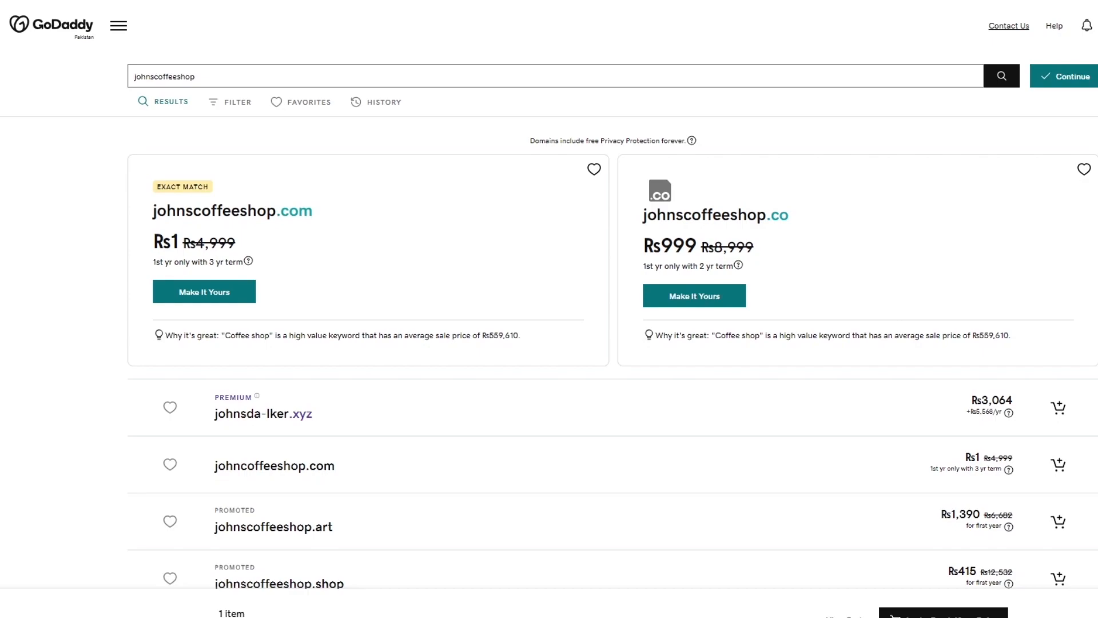
{"action": "mouse_move", "coordinate": [646, 213]}
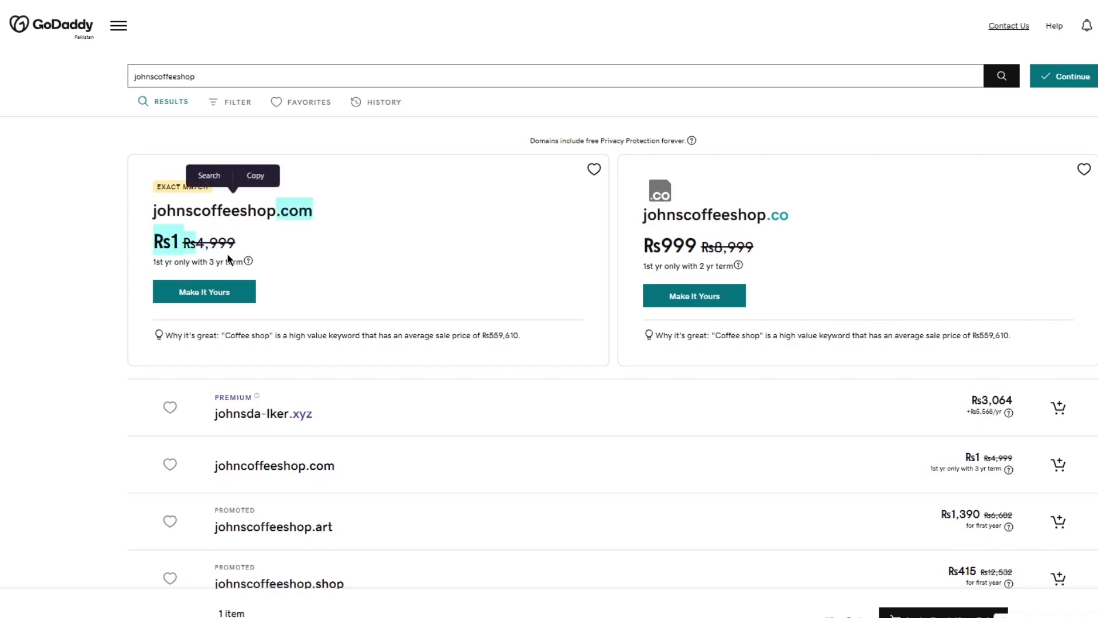
{"action": "mouse_move", "coordinate": [272, 233]}
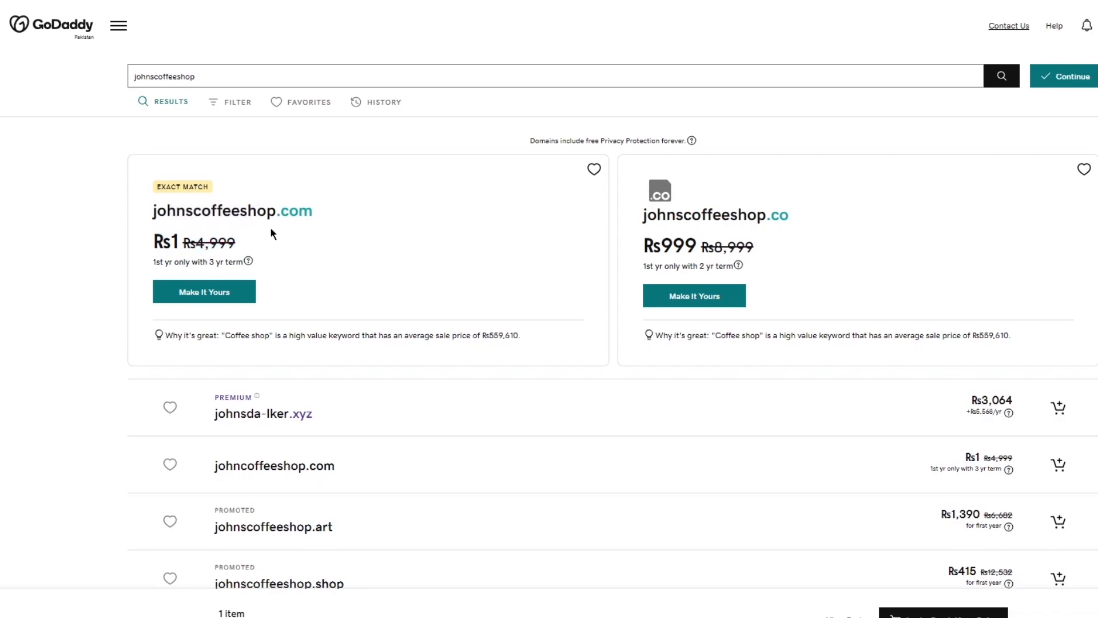
{"action": "mouse_move", "coordinate": [275, 194]}
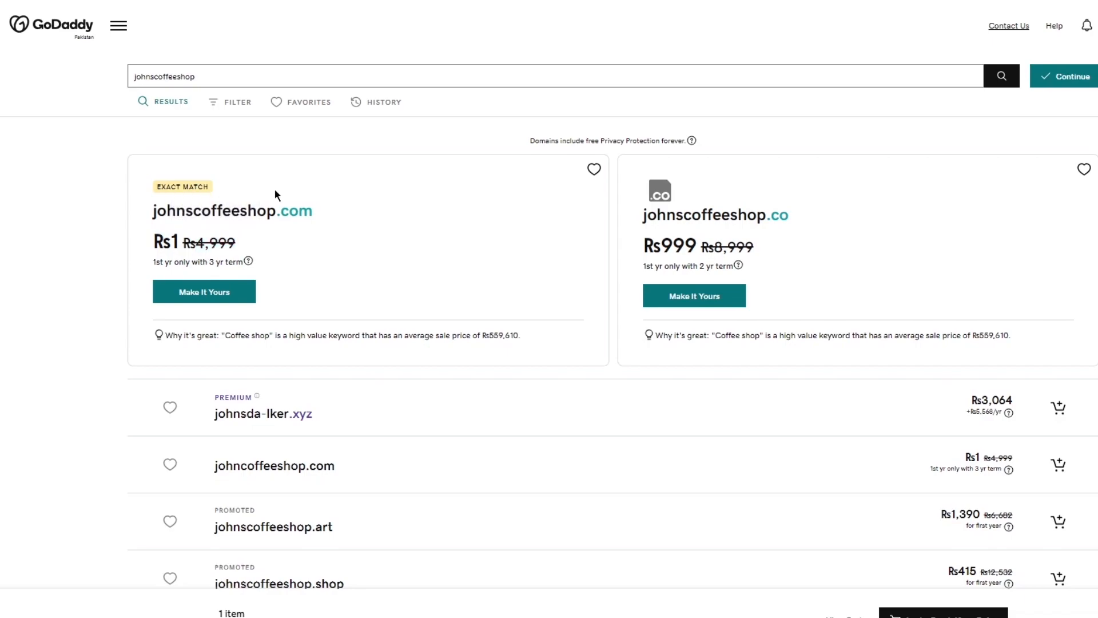
{"action": "mouse_move", "coordinate": [392, 206]}
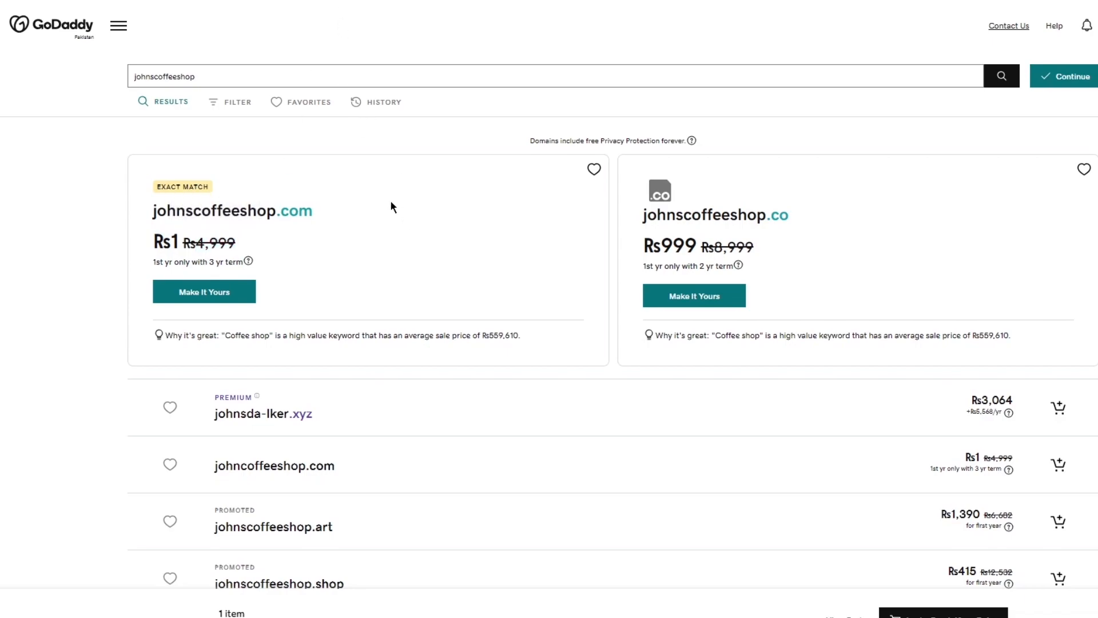
{"action": "mouse_move", "coordinate": [310, 240]}
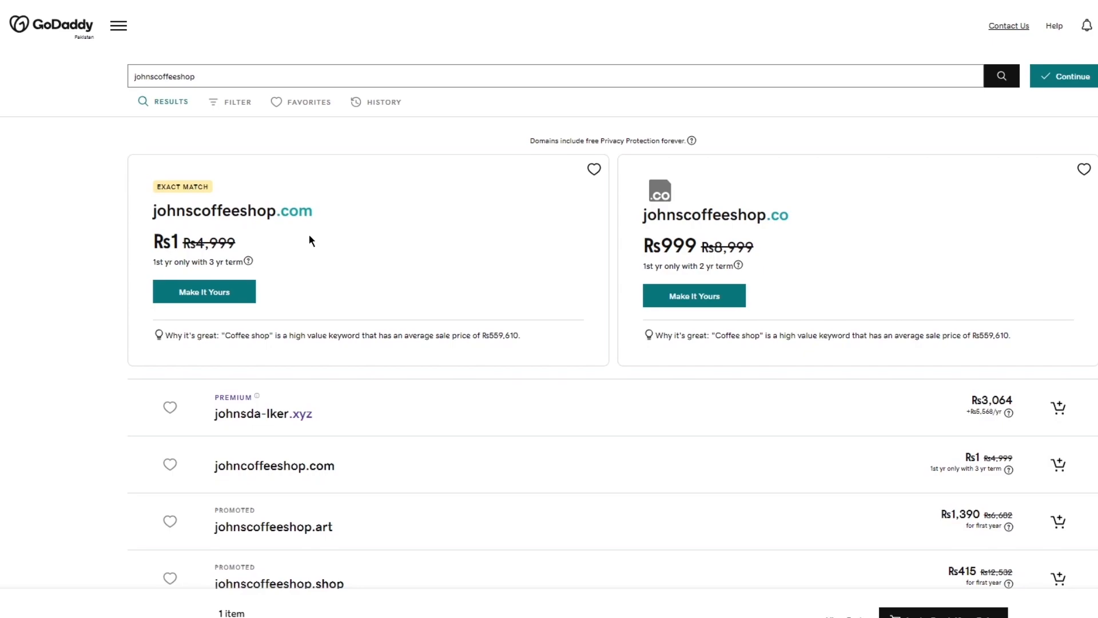
{"action": "scroll", "scroll_direction": "down", "scroll_amount": 3}
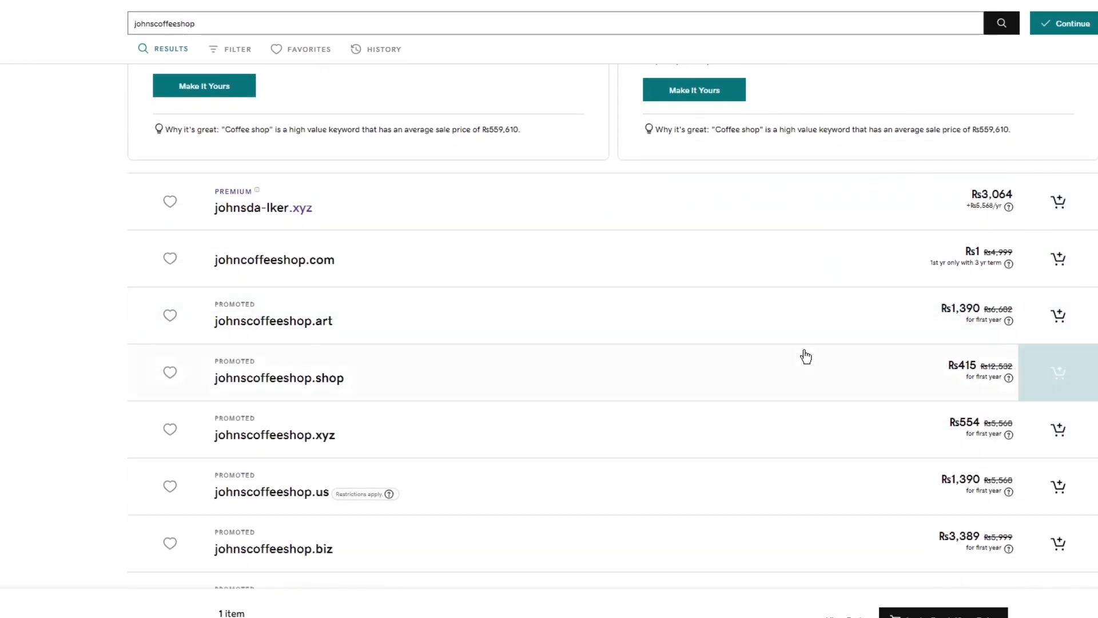
{"action": "scroll", "scroll_direction": "down", "scroll_amount": 3}
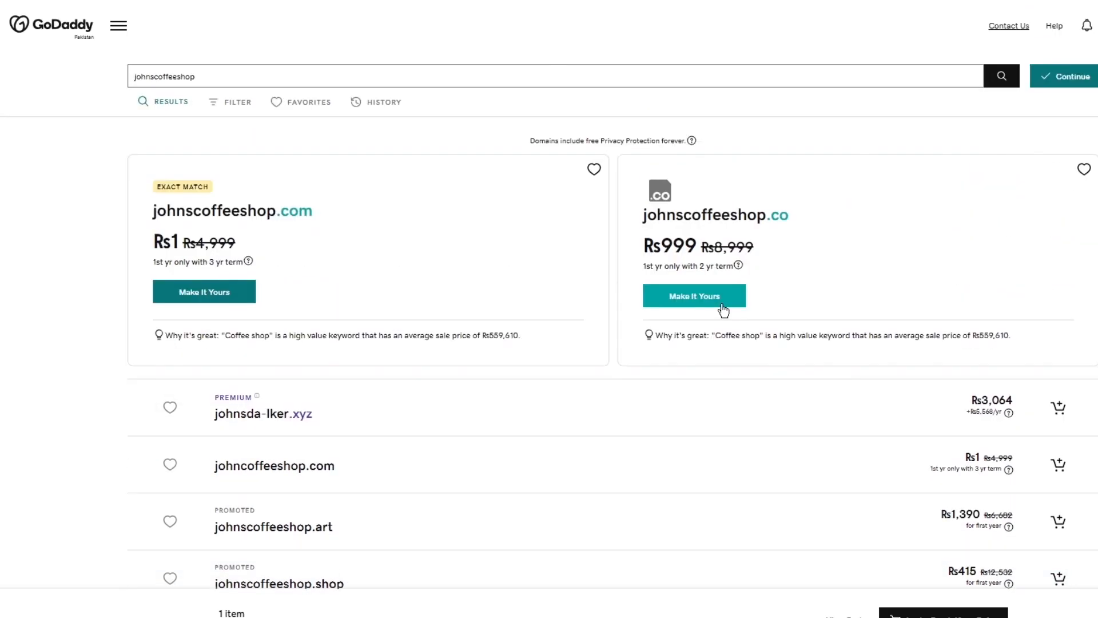
{"action": "mouse_move", "coordinate": [971, 391]}
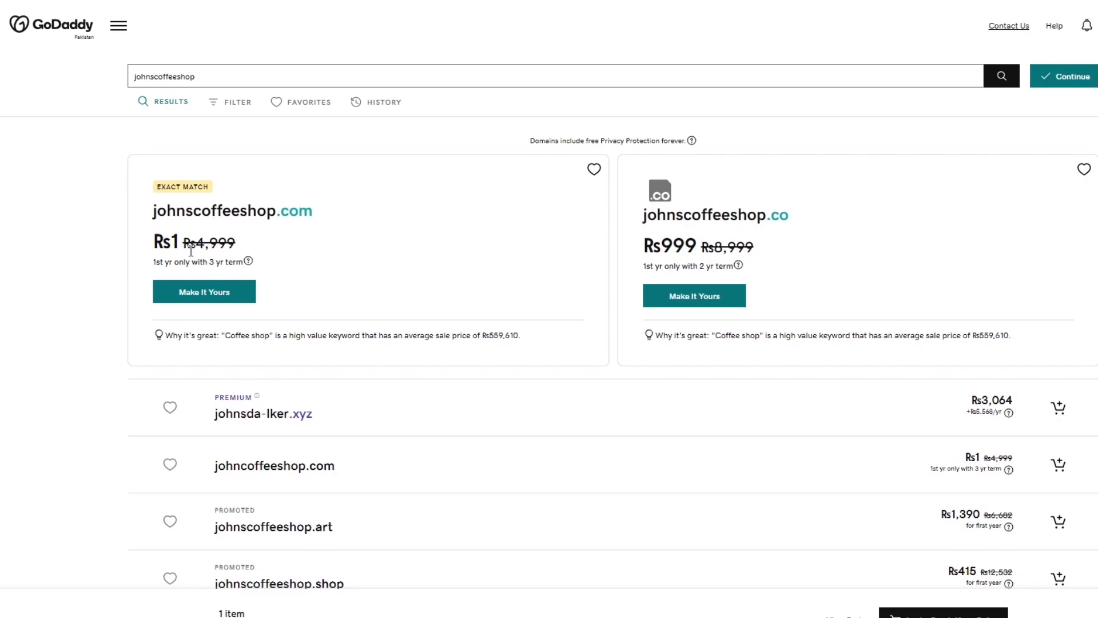
{"action": "mouse_move", "coordinate": [545, 280]}
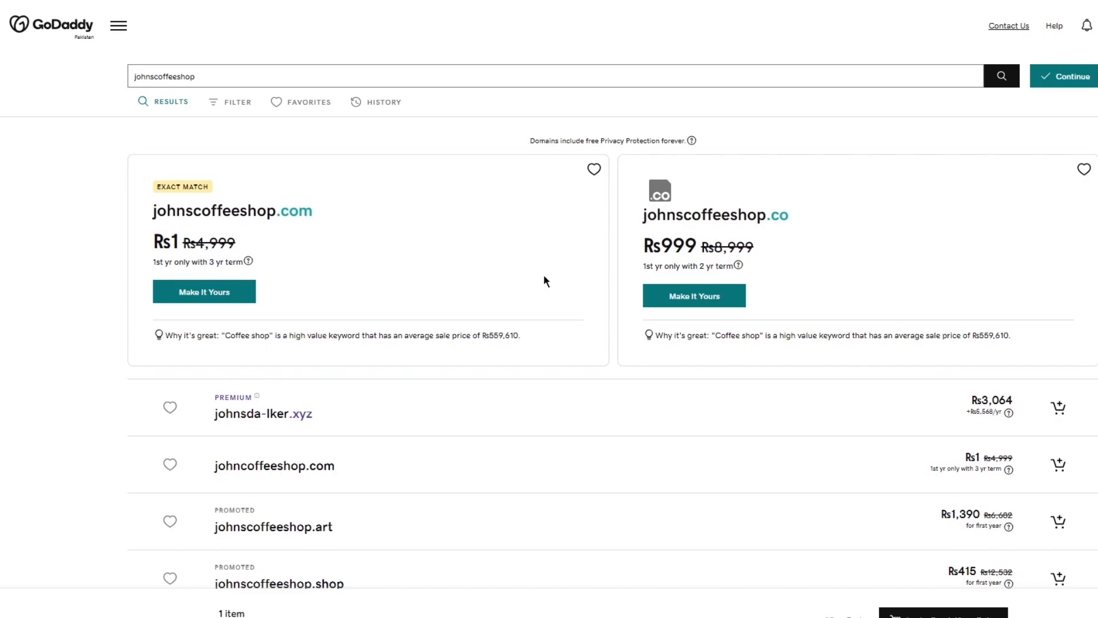
{"action": "mouse_move", "coordinate": [964, 253]}
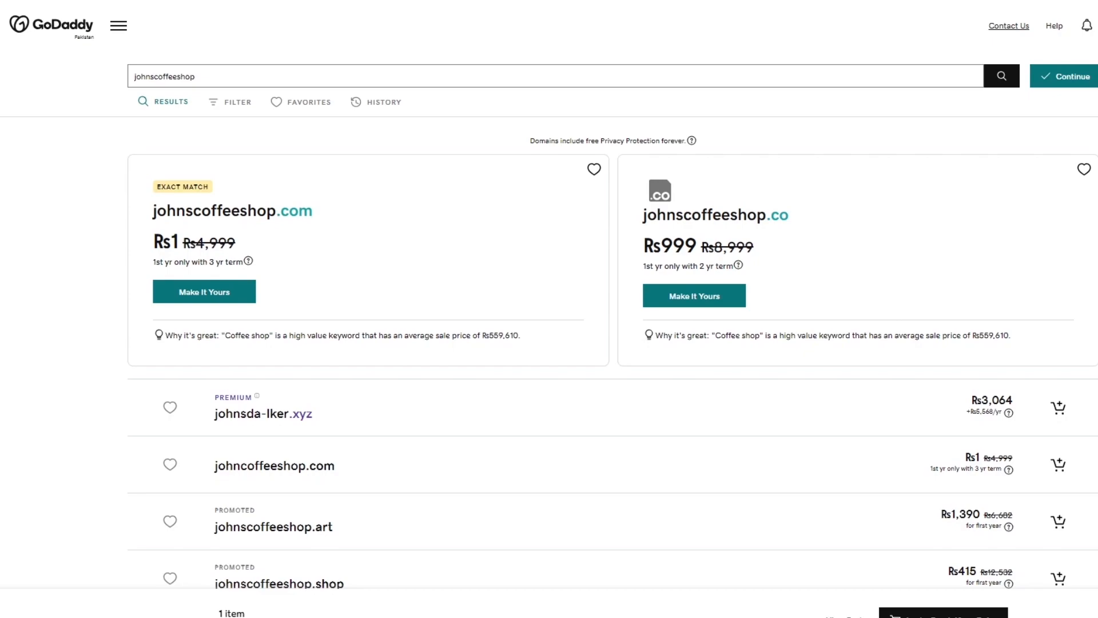
Step: Add johnscoffeeshop.com to the cart with Make It Yours
{"action": "left_click", "coordinate": [204, 291]}
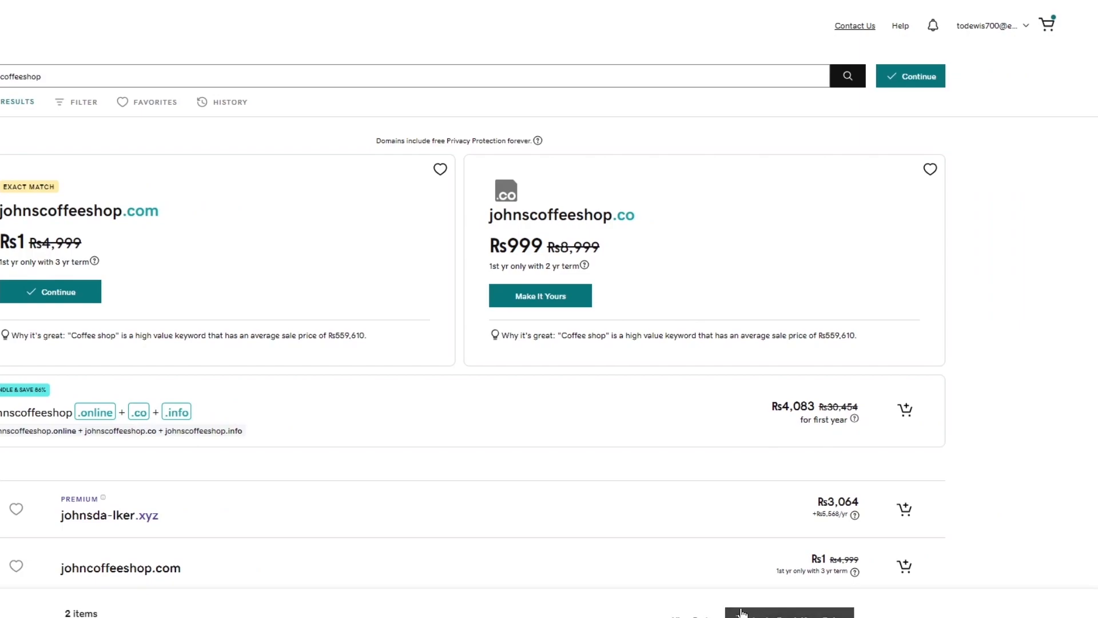
Step: Review the cart's johnscoffeeshop.com registration length, then continue to the protection options page
{"action": "left_click", "coordinate": [1046, 24]}
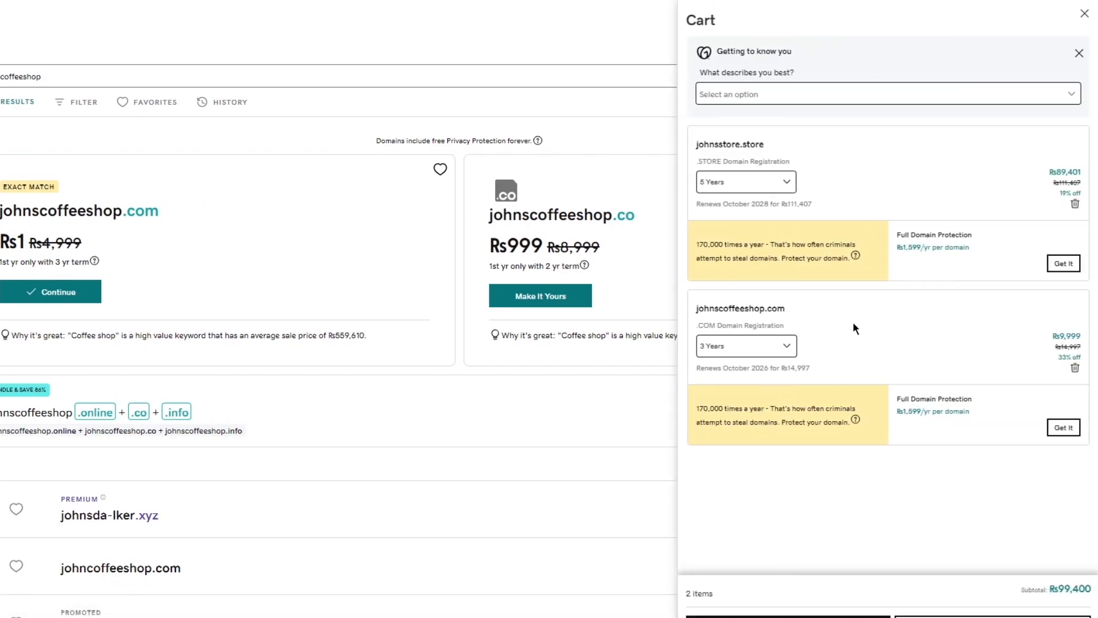
{"action": "mouse_move", "coordinate": [823, 176]}
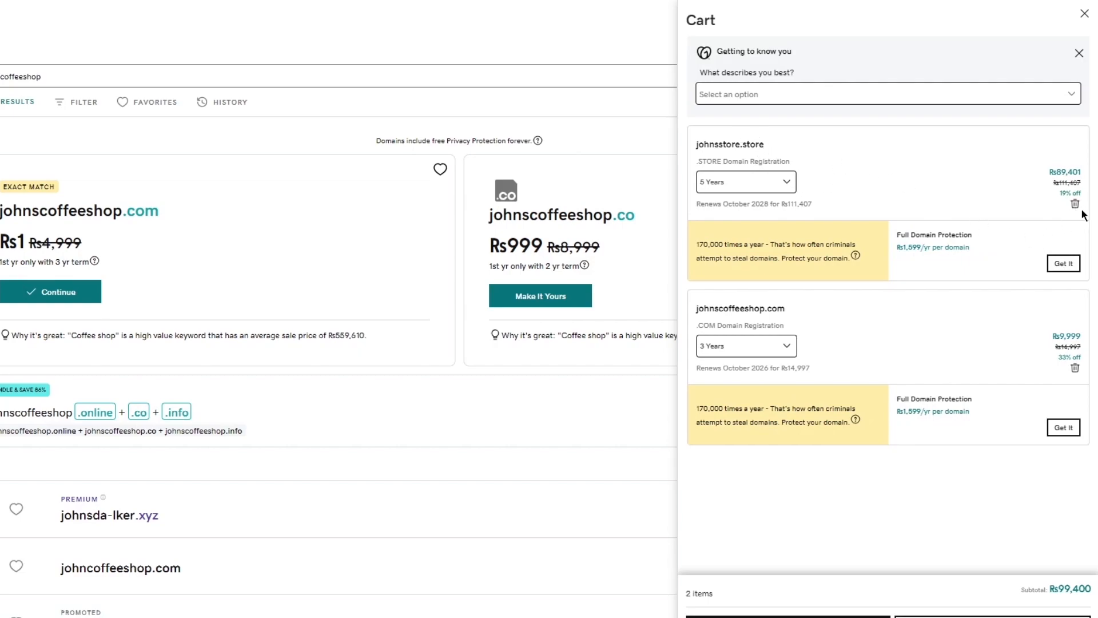
{"action": "mouse_move", "coordinate": [1049, 209]}
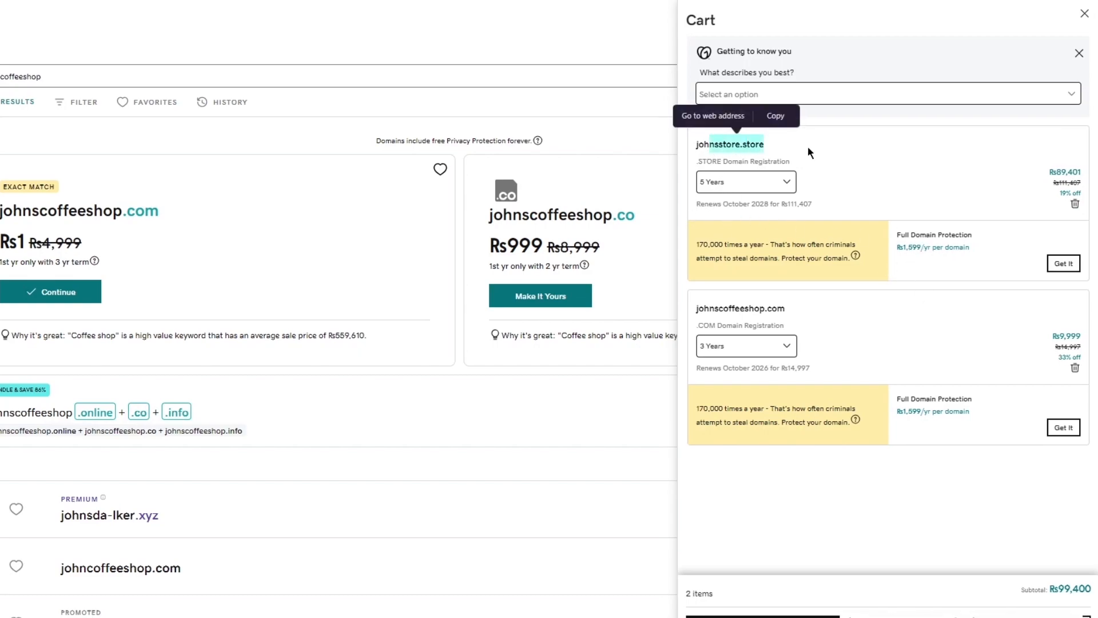
{"action": "mouse_move", "coordinate": [717, 302]}
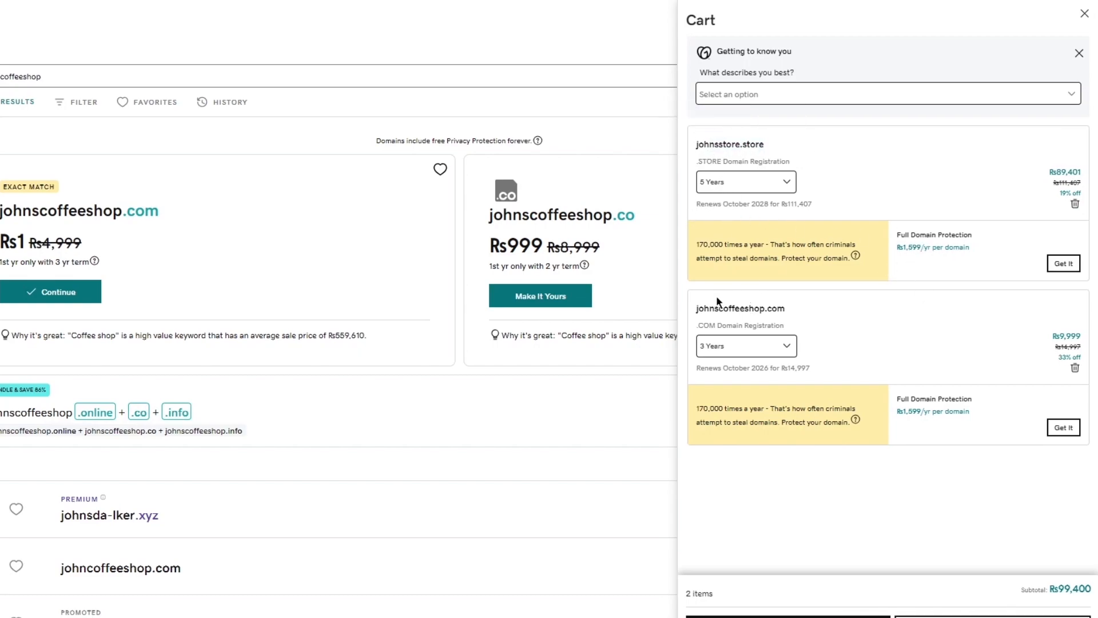
{"action": "mouse_move", "coordinate": [761, 180]}
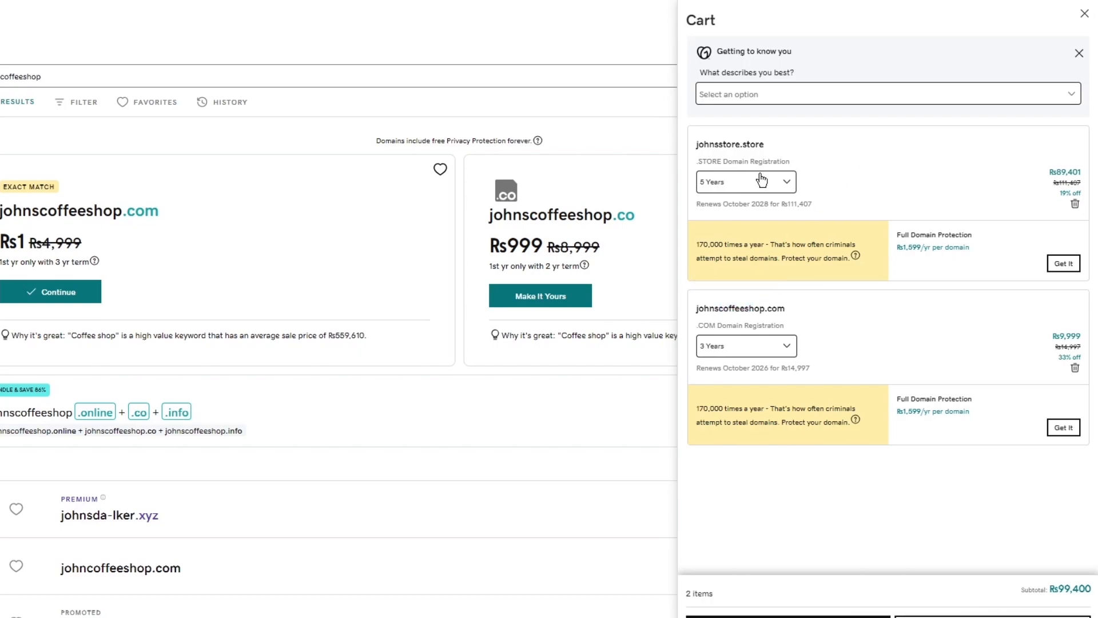
{"action": "mouse_move", "coordinate": [727, 186]}
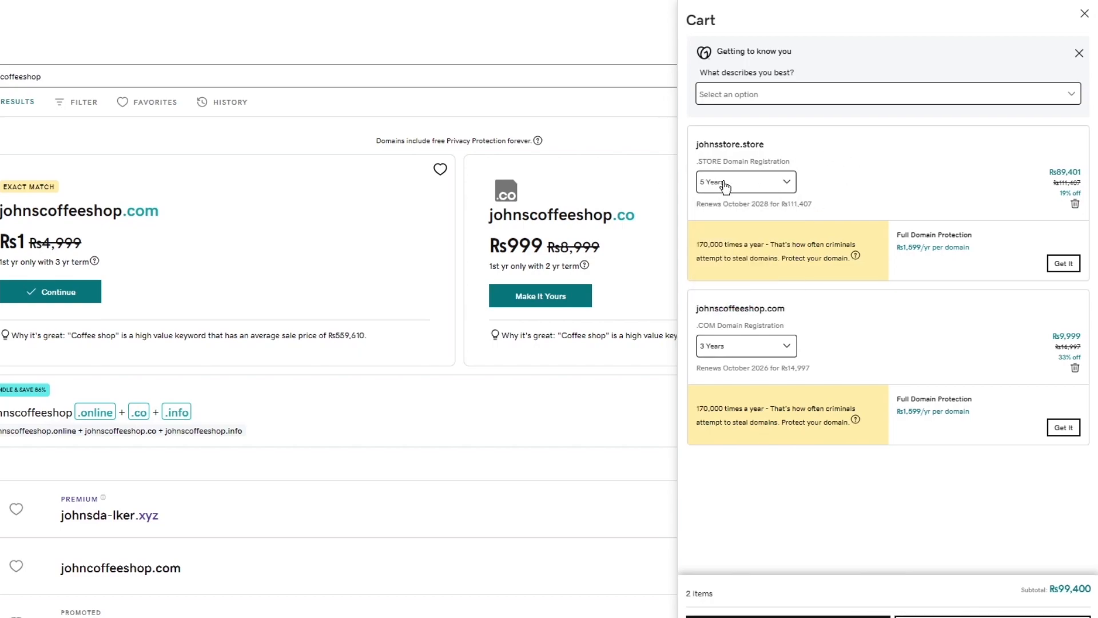
{"action": "left_click", "coordinate": [746, 346]}
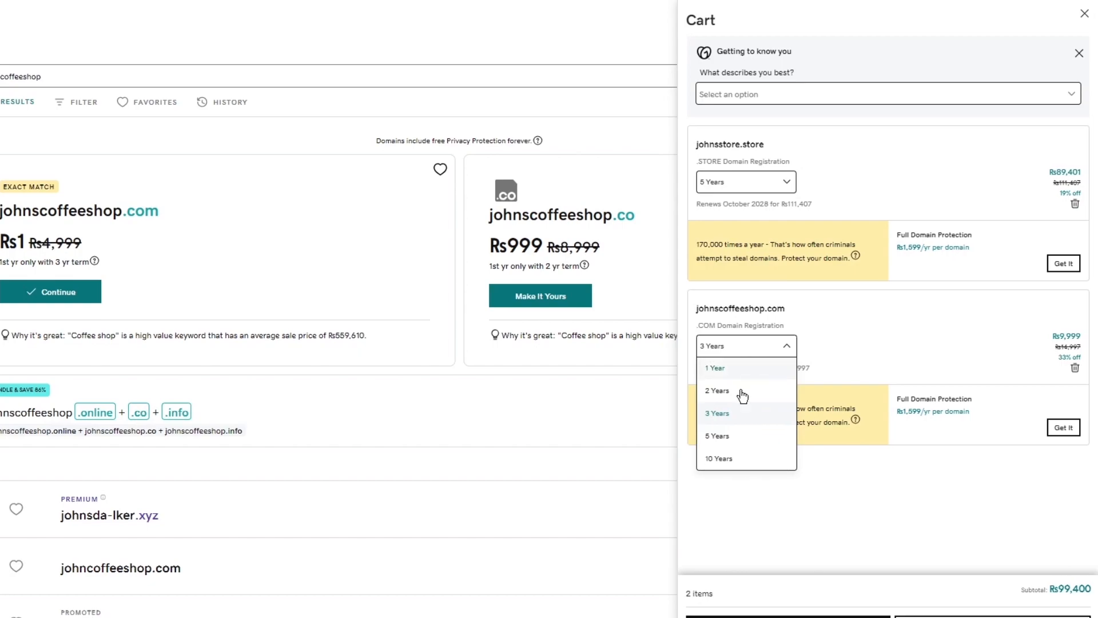
{"action": "left_click", "coordinate": [717, 458]}
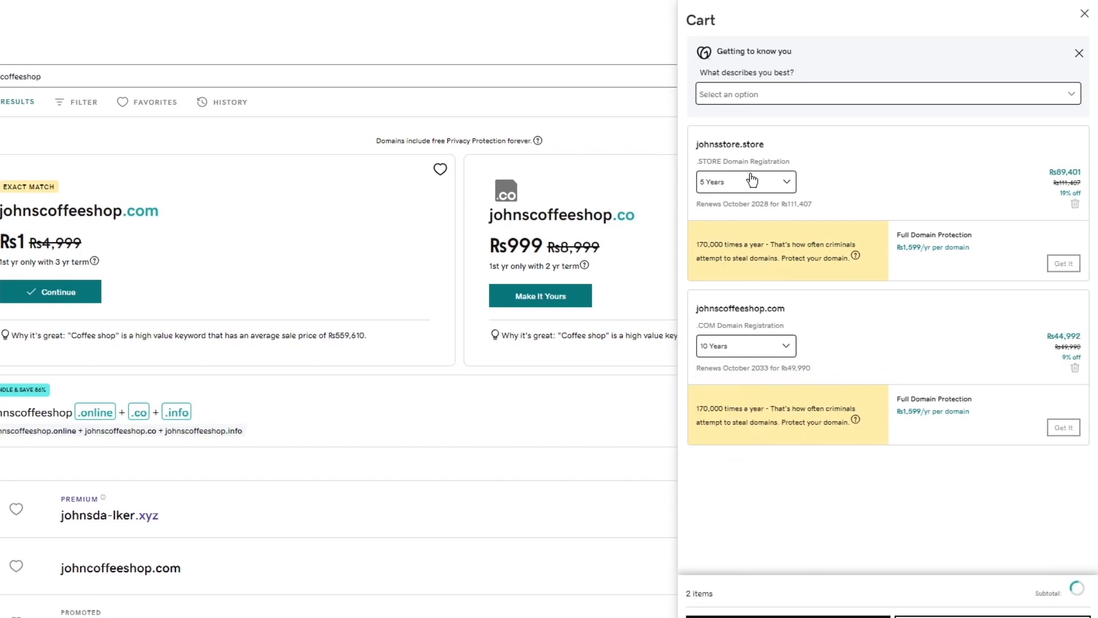
{"action": "left_click", "coordinate": [1075, 203]}
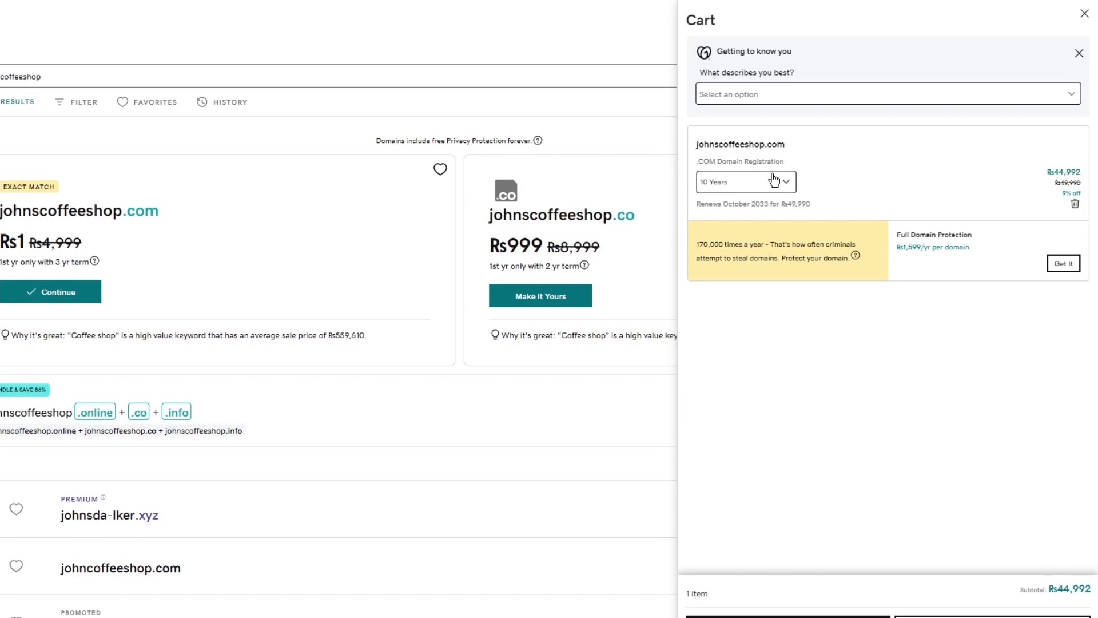
{"action": "left_click", "coordinate": [745, 181]}
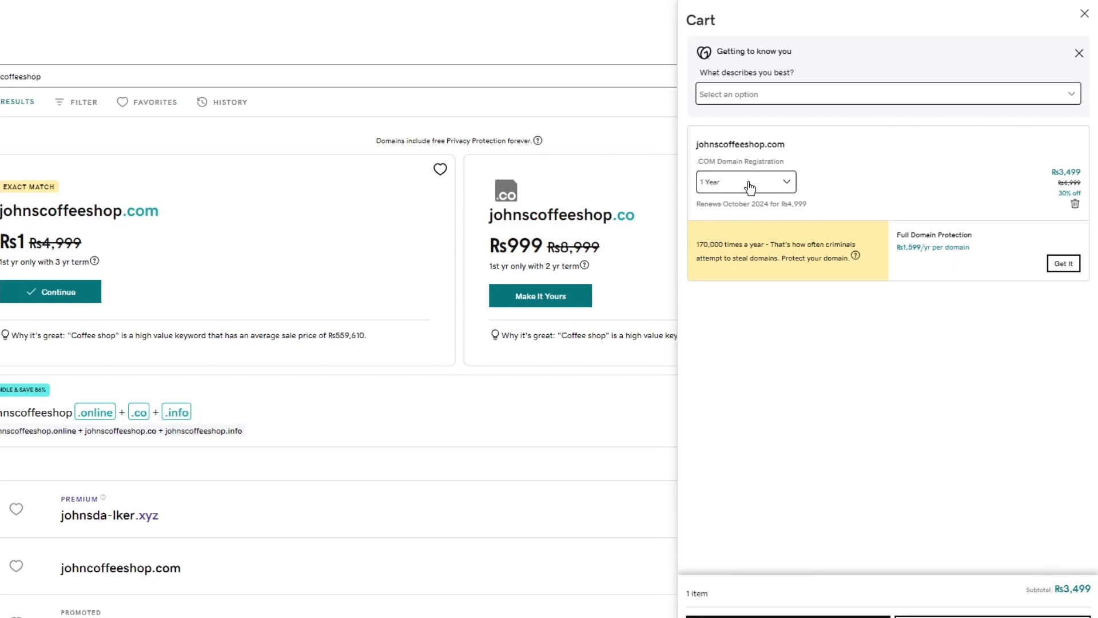
{"action": "mouse_move", "coordinate": [942, 557]}
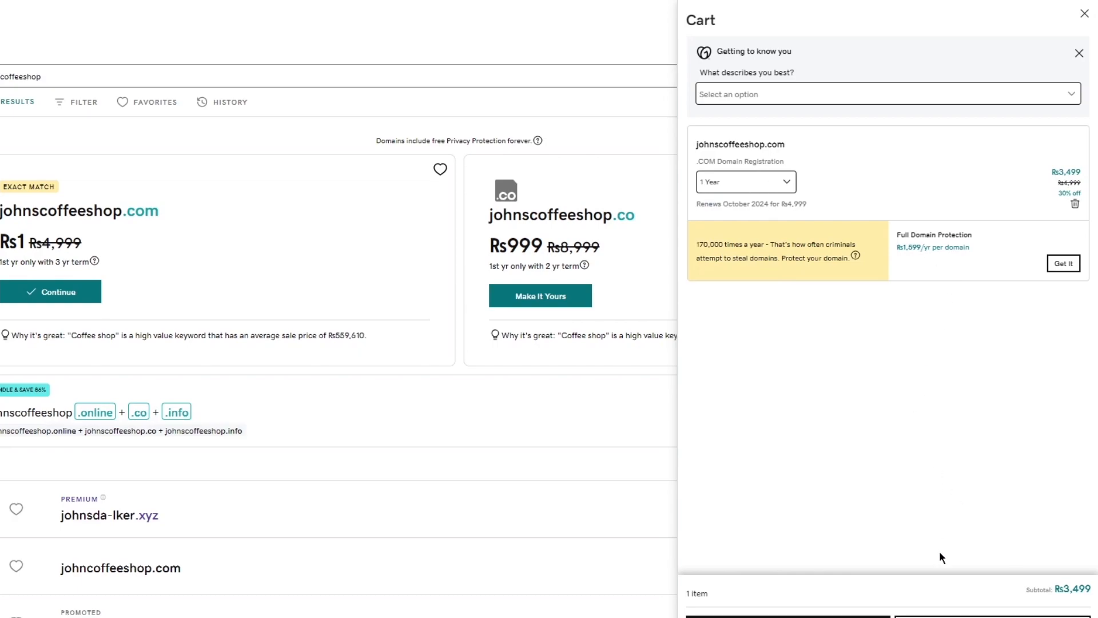
{"action": "mouse_move", "coordinate": [1079, 579]}
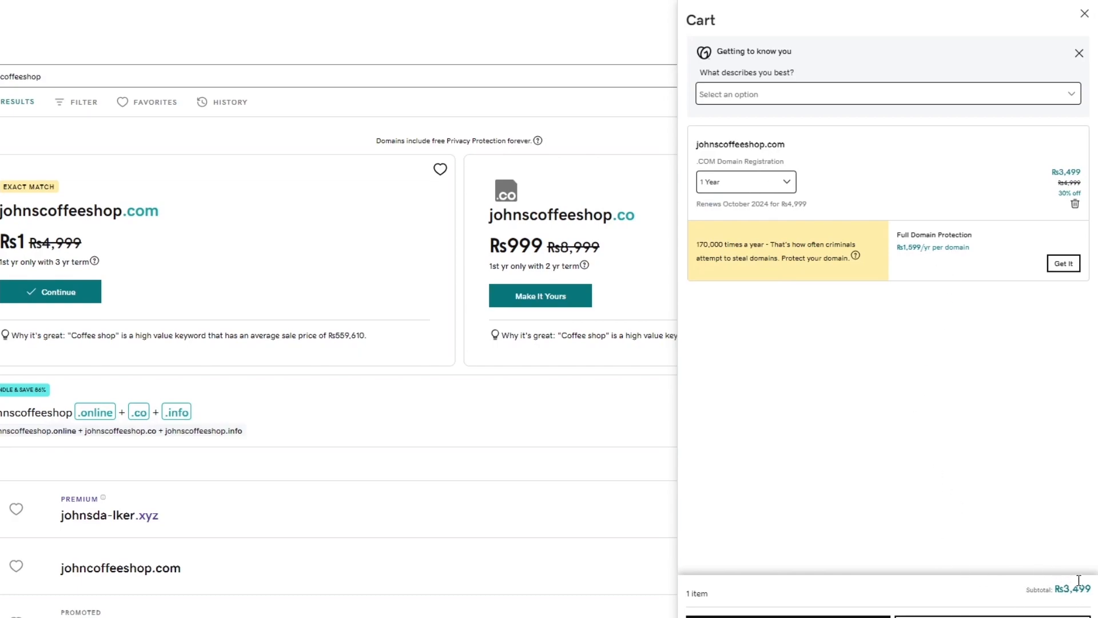
{"action": "mouse_move", "coordinate": [1060, 588]}
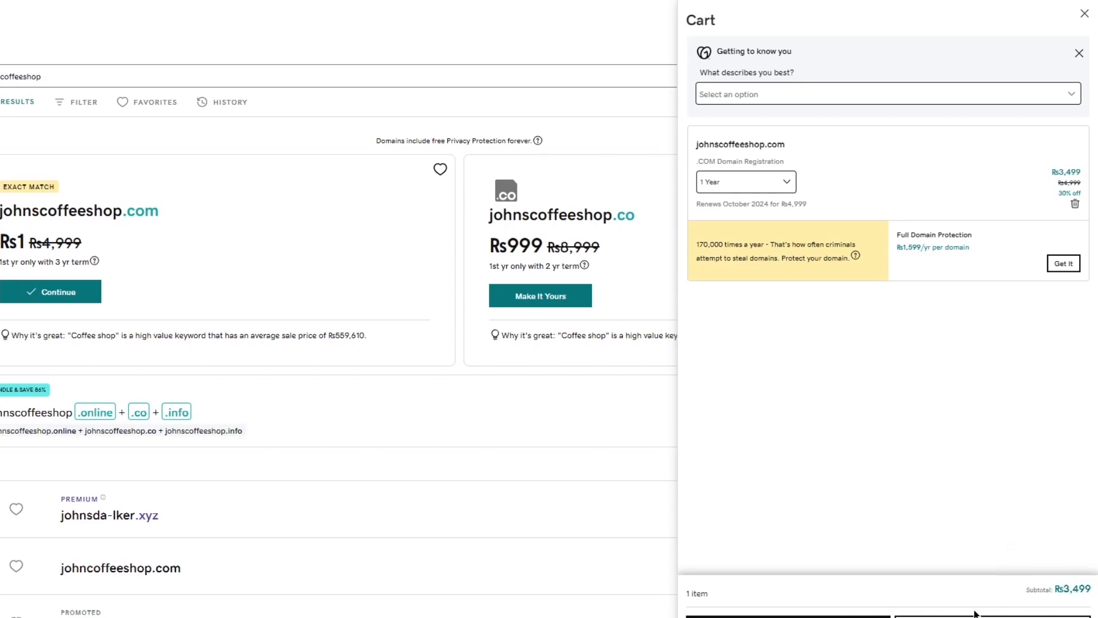
{"action": "mouse_move", "coordinate": [765, 196]}
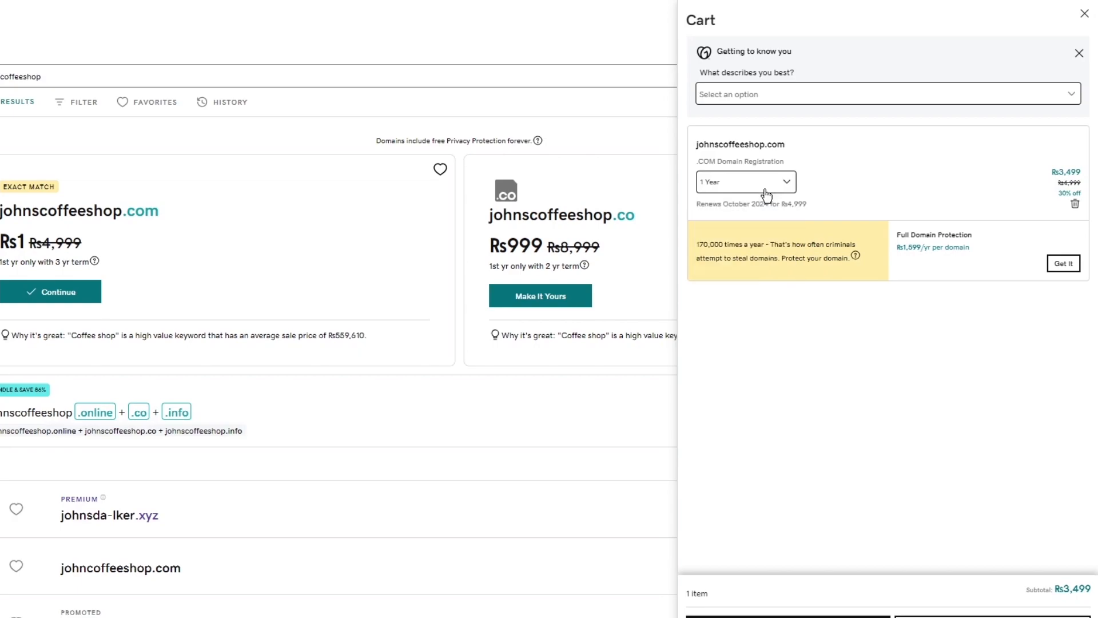
{"action": "double_click", "coordinate": [740, 144]}
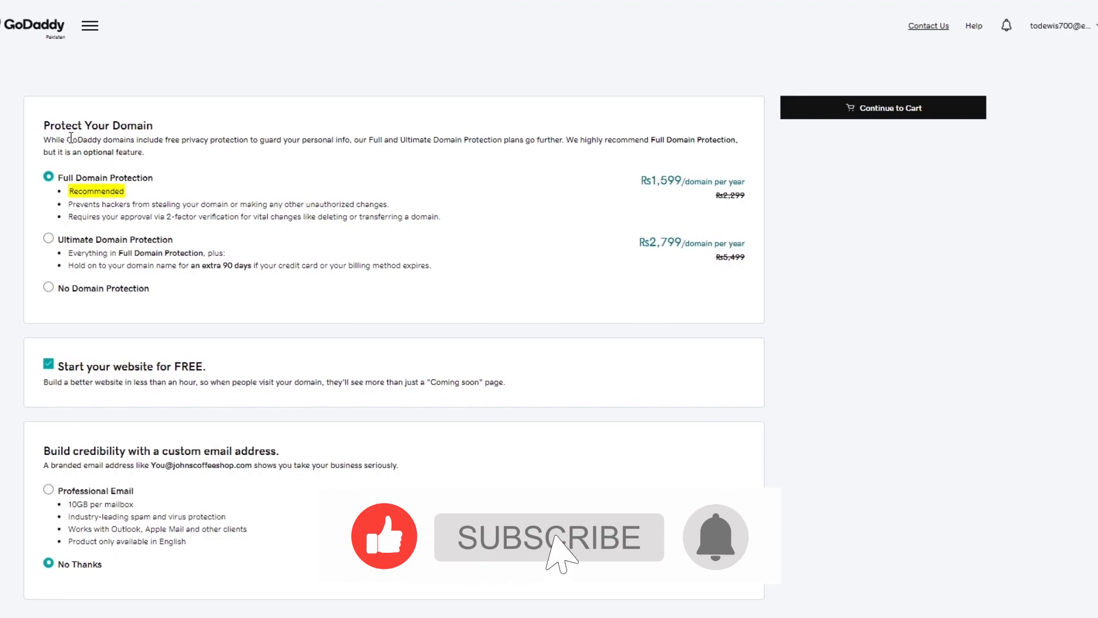
{"action": "left_click", "coordinate": [548, 537]}
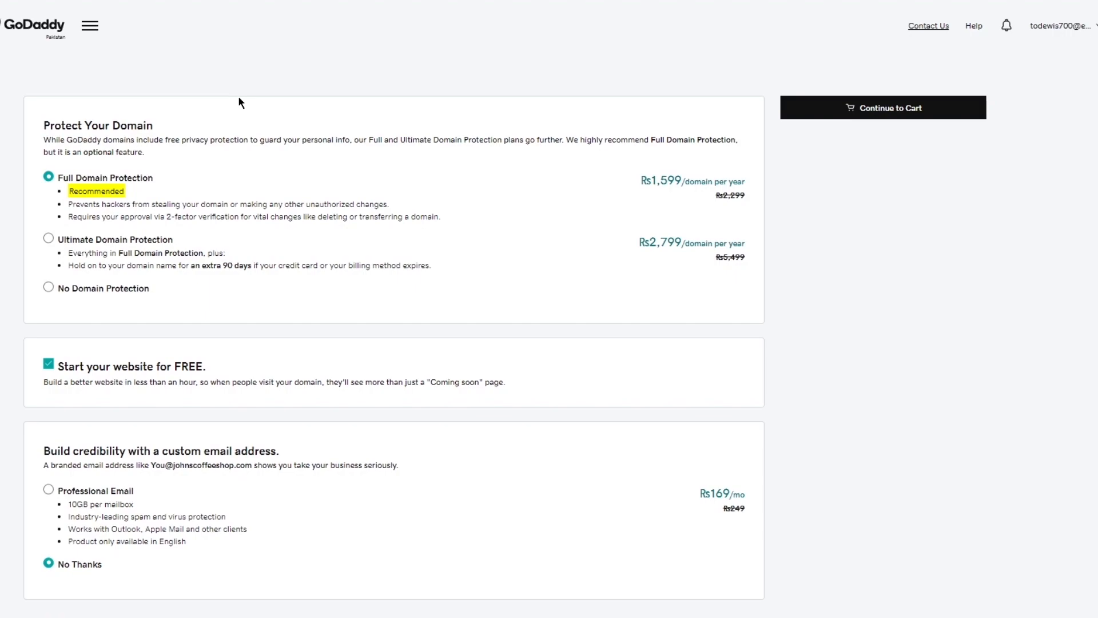
{"action": "mouse_move", "coordinate": [10, 277]}
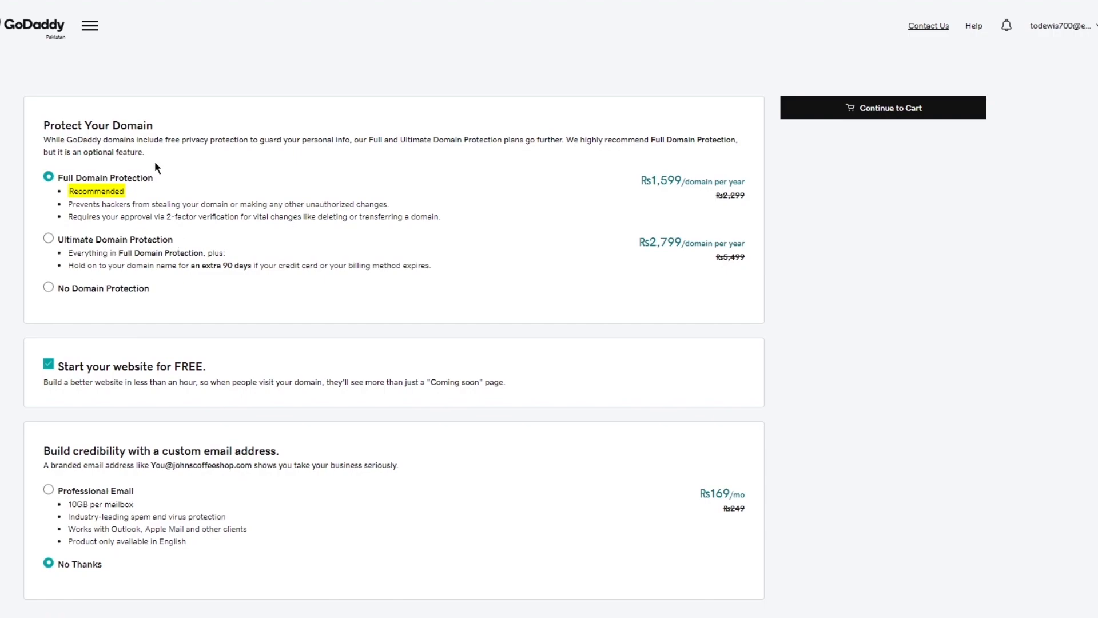
{"action": "mouse_move", "coordinate": [650, 198]}
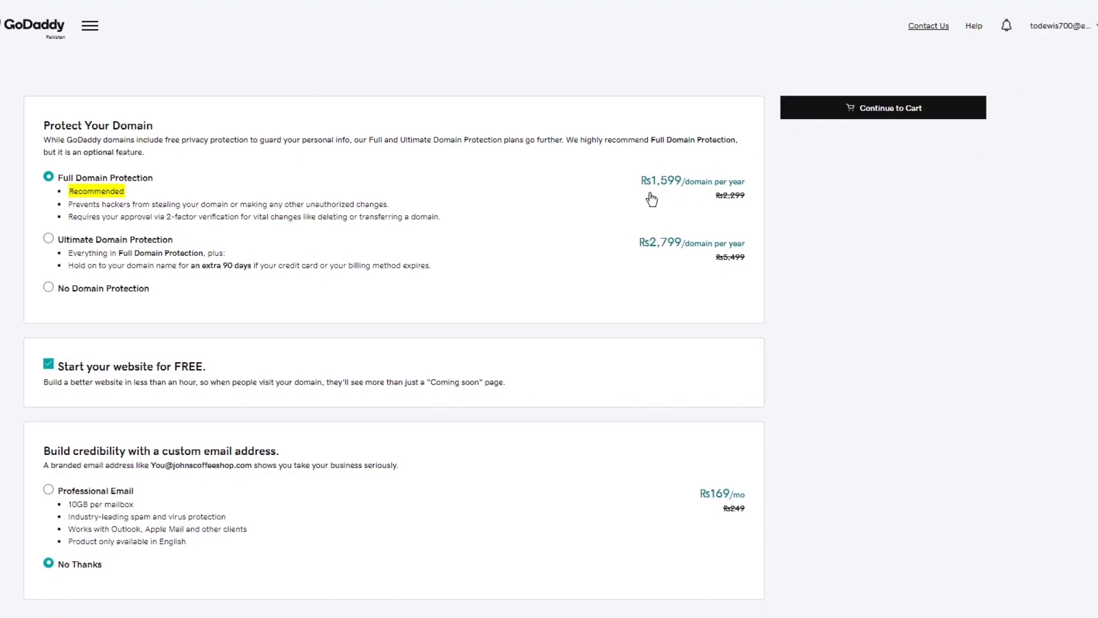
{"action": "mouse_move", "coordinate": [817, 155]}
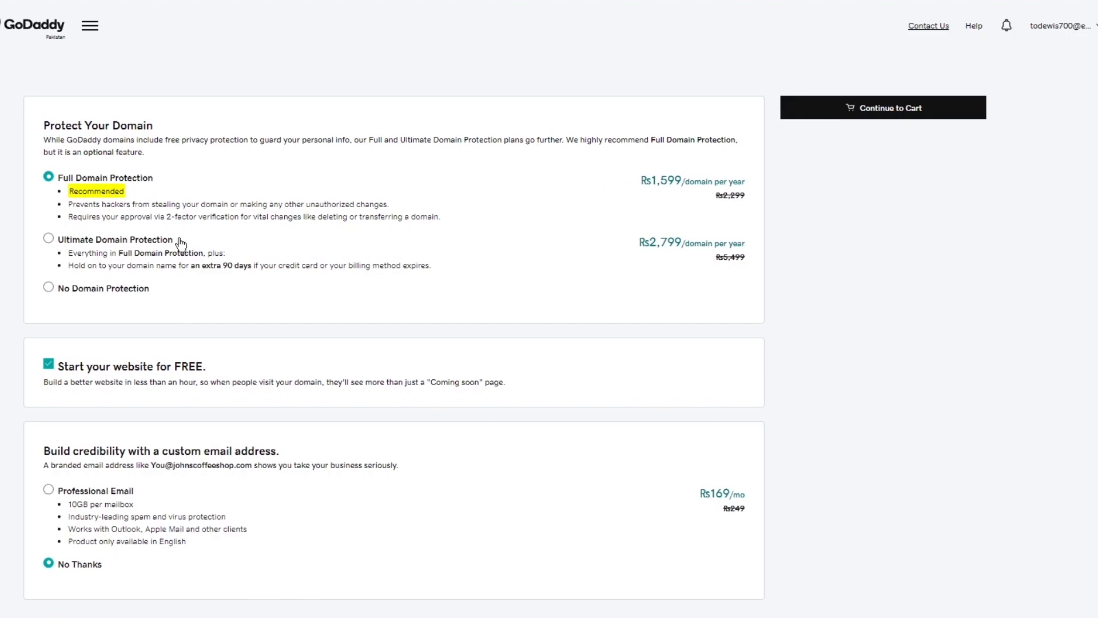
{"action": "mouse_move", "coordinate": [54, 237]}
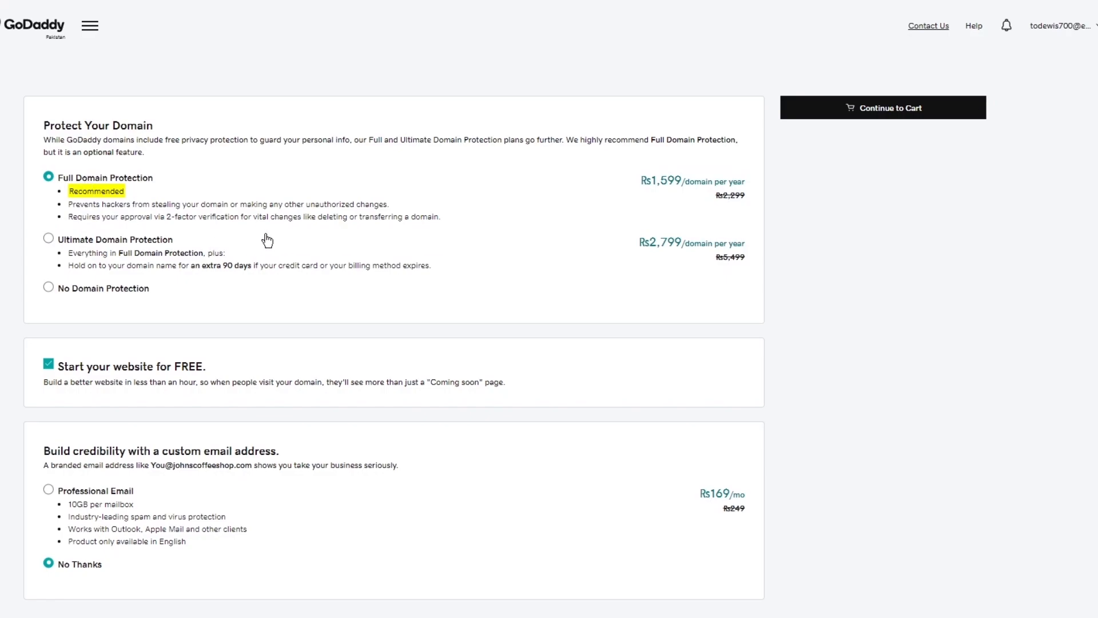
{"action": "scroll", "scroll_direction": "down", "scroll_amount": 3}
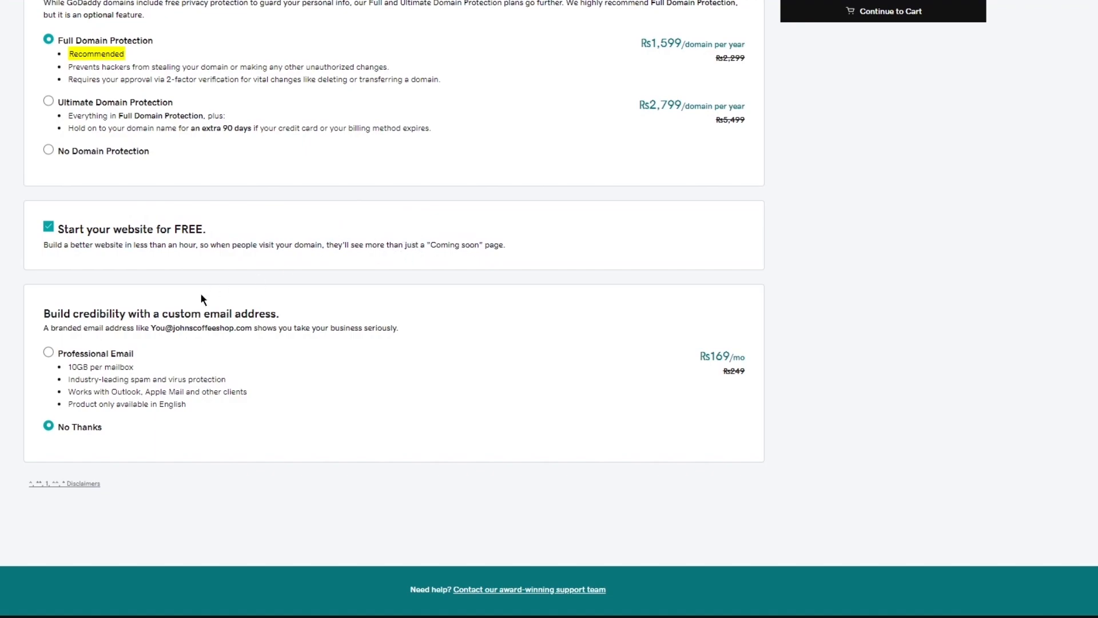
{"action": "left_click_drag", "start_coordinate": [66, 313], "coordinate": [270, 312]}
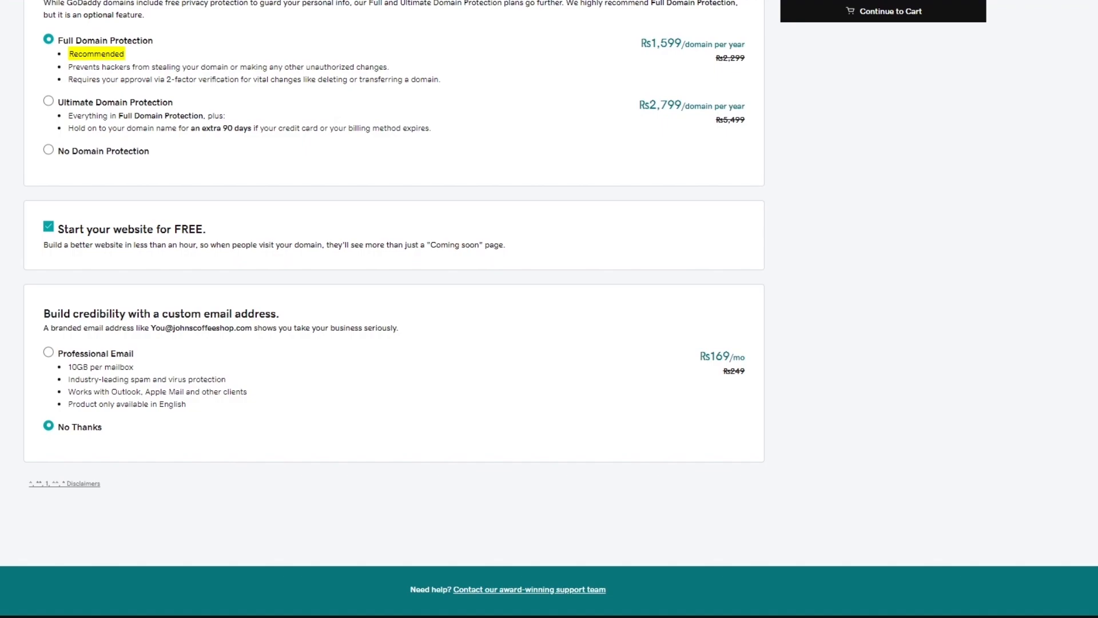
{"action": "mouse_move", "coordinate": [196, 379]}
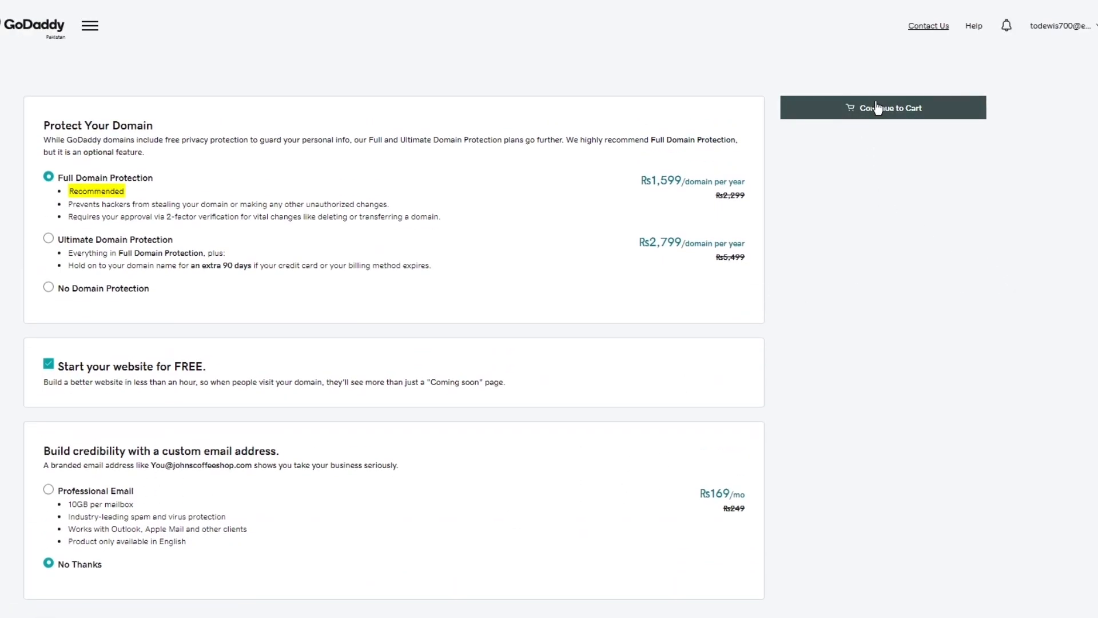
Step: Open the cart: johnscoffeeshop.com for 1 year, Full Domain Protection Rs1,599, free Website Builder
{"action": "left_click", "coordinate": [882, 107]}
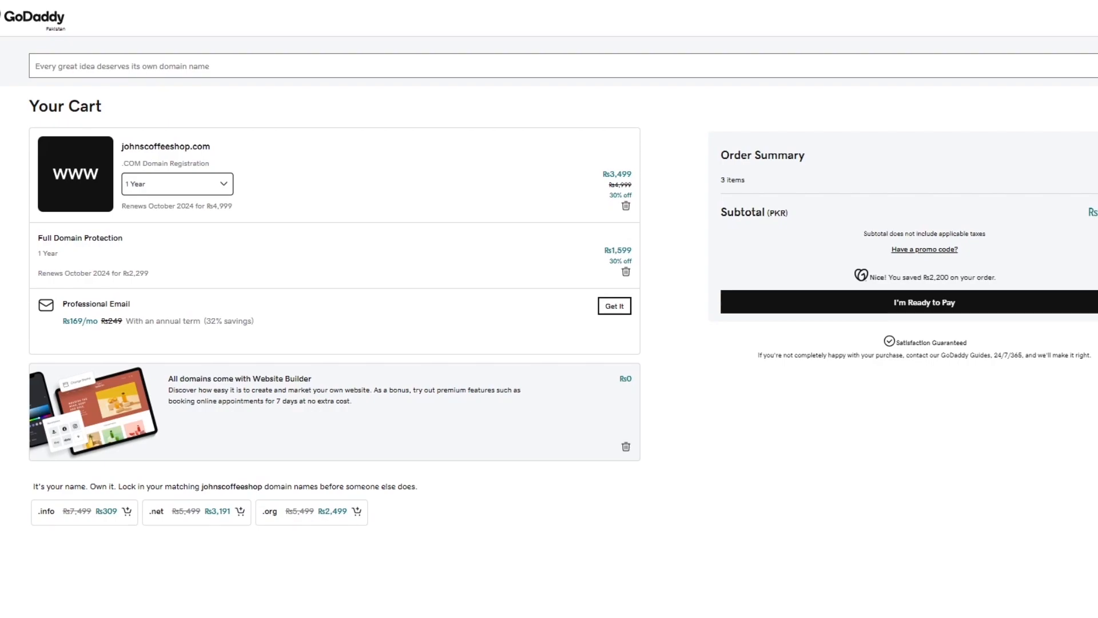
{"action": "left_click", "coordinate": [176, 183]}
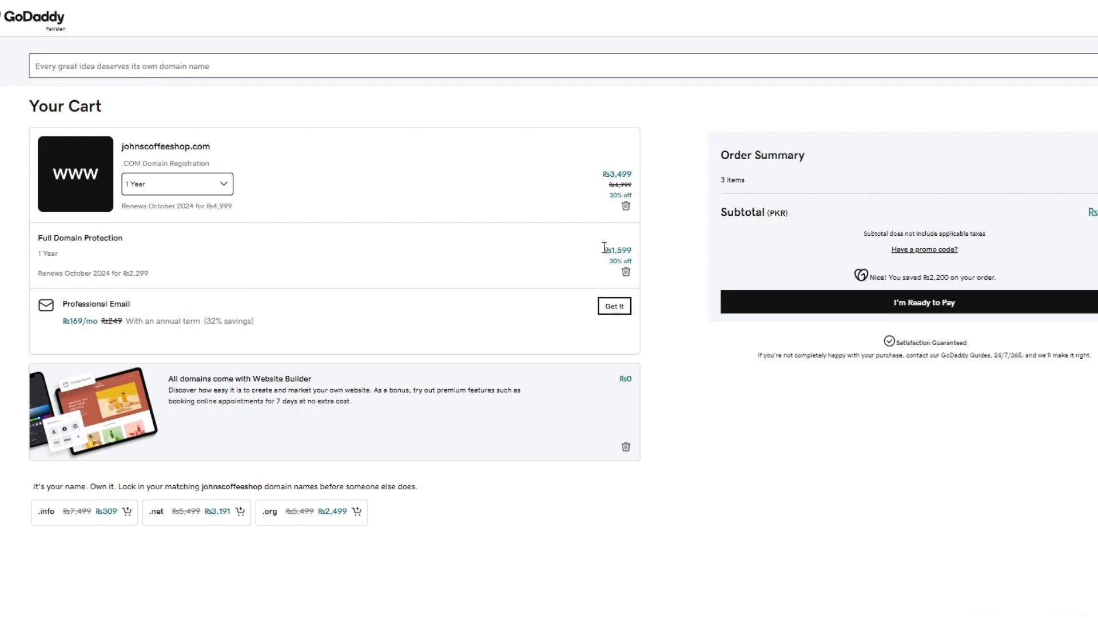
{"action": "mouse_move", "coordinate": [357, 297]}
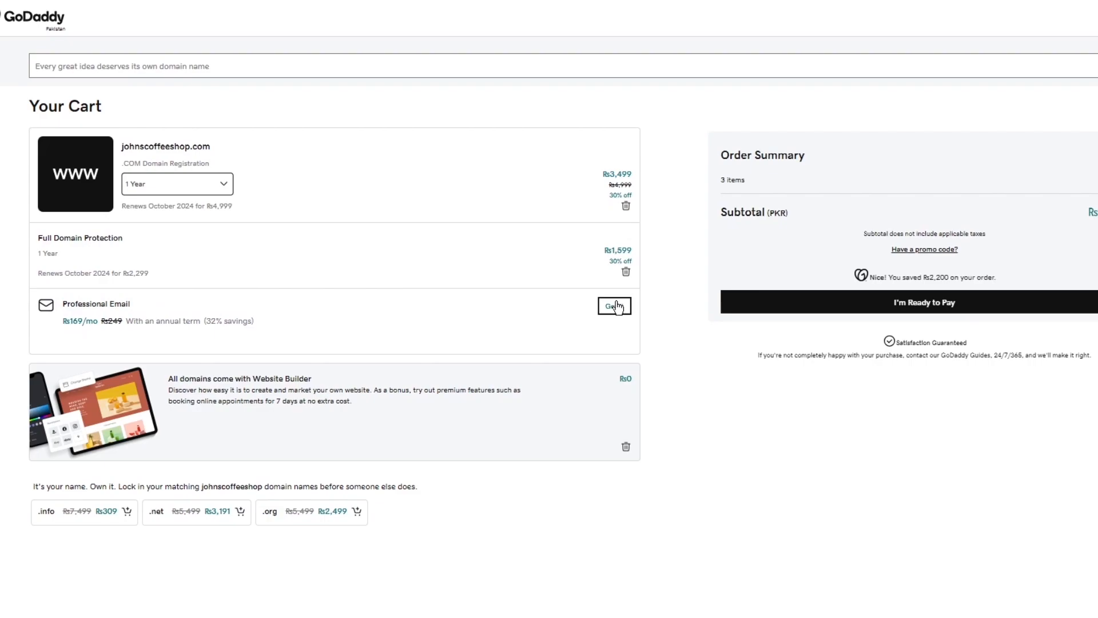
{"action": "mouse_move", "coordinate": [397, 392]}
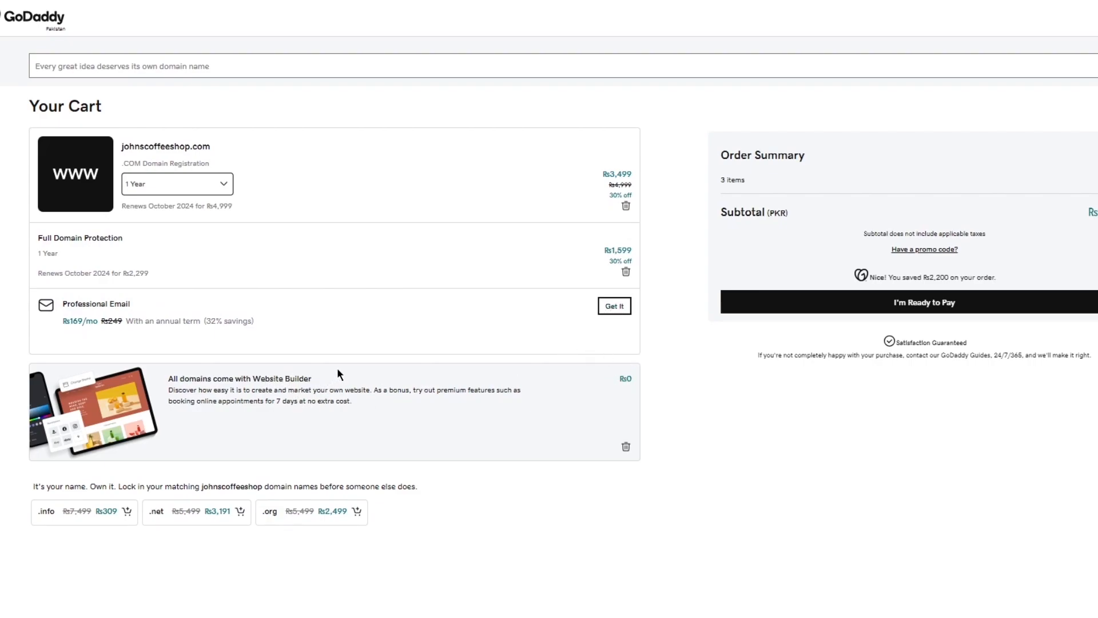
{"action": "mouse_move", "coordinate": [528, 359]}
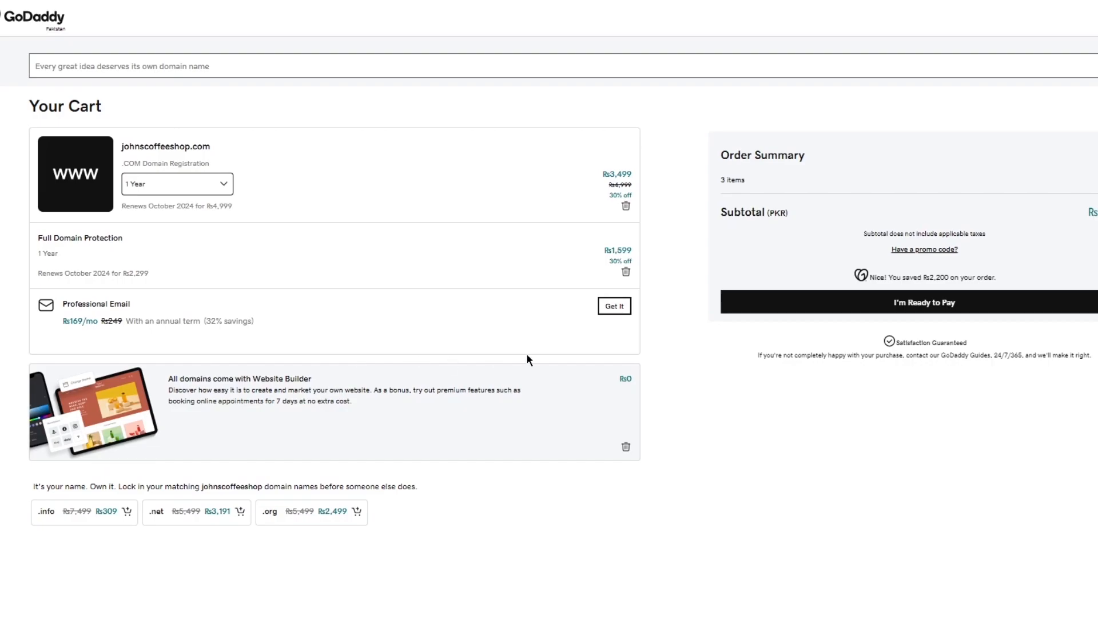
Step: Proceed to checkout and scroll the empty billing information form
{"action": "left_click", "coordinate": [924, 302]}
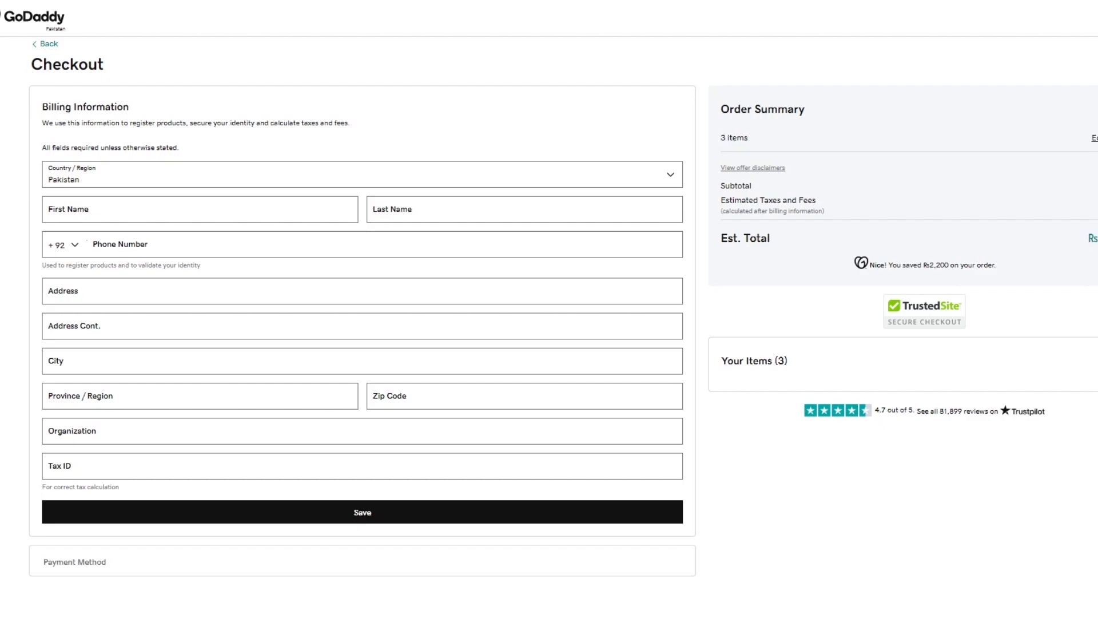
{"action": "mouse_move", "coordinate": [316, 152]}
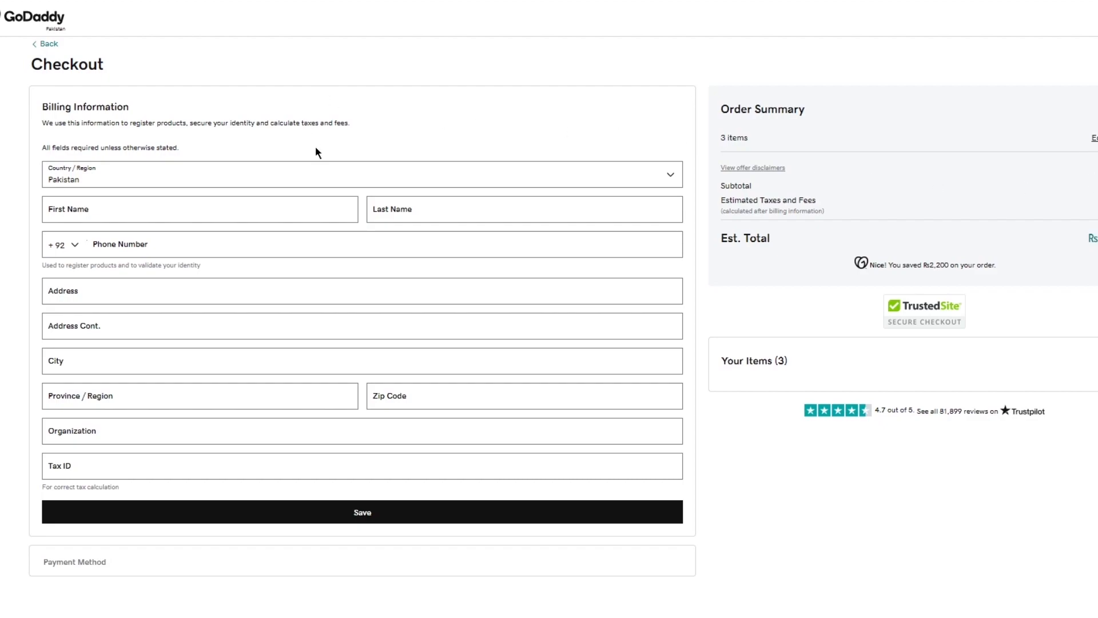
{"action": "mouse_move", "coordinate": [427, 176]}
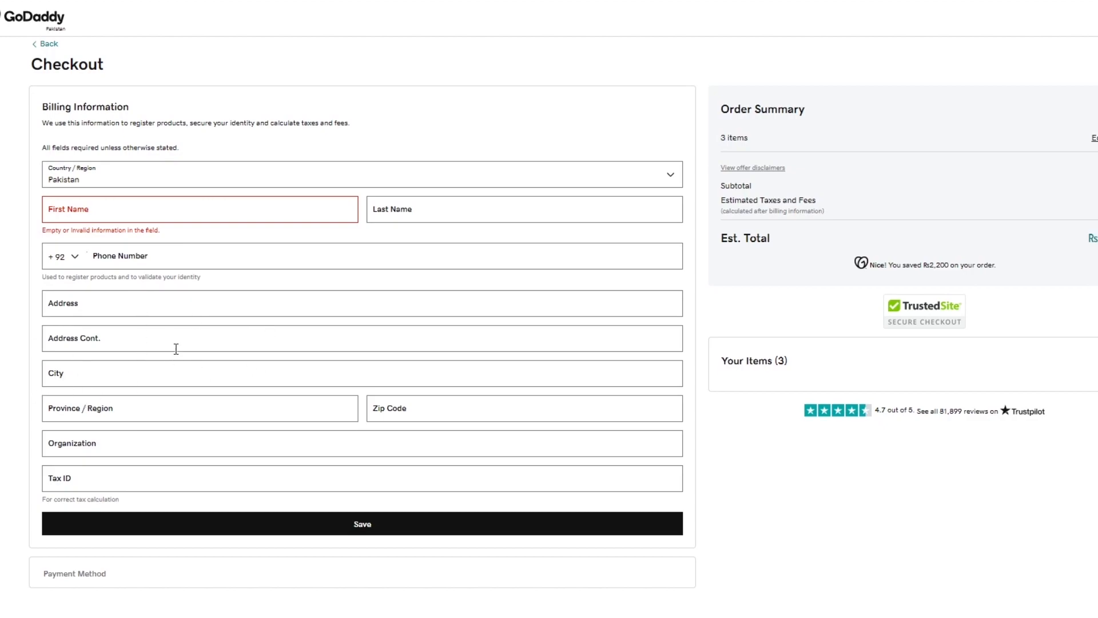
{"action": "mouse_move", "coordinate": [174, 465]}
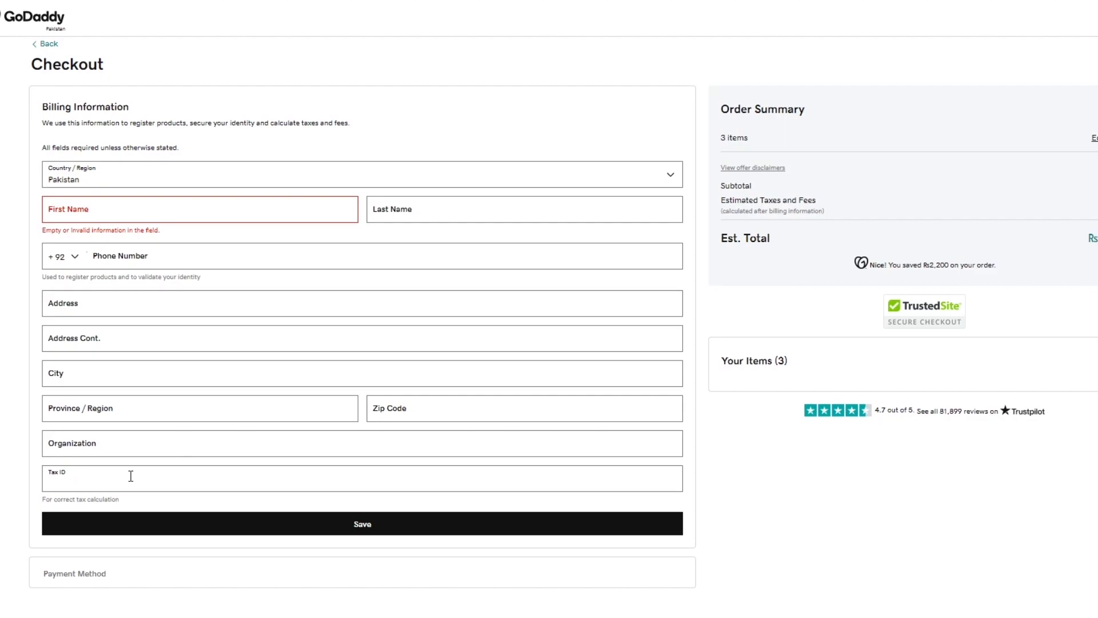
{"action": "mouse_move", "coordinate": [932, 446]}
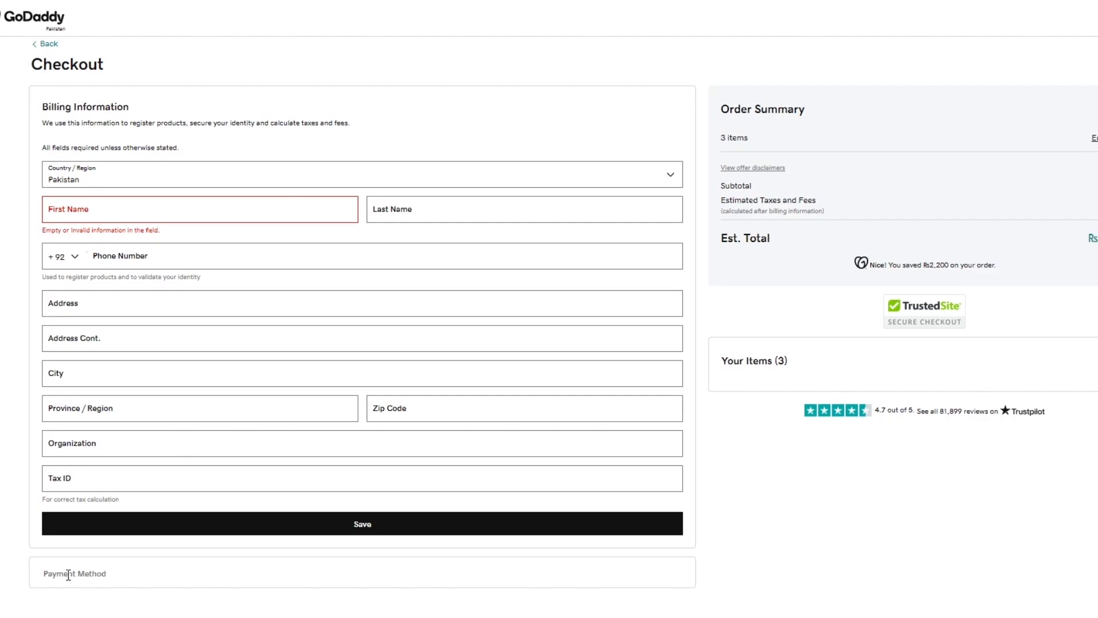
{"action": "scroll", "scroll_direction": "down", "scroll_amount": 3}
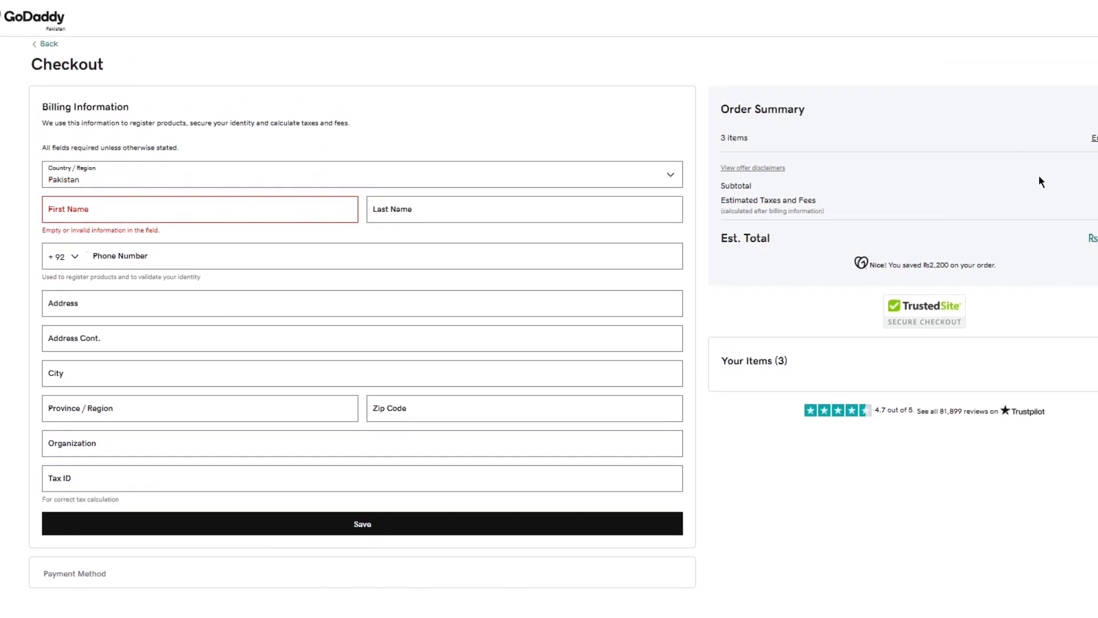
{"action": "mouse_move", "coordinate": [39, 34]}
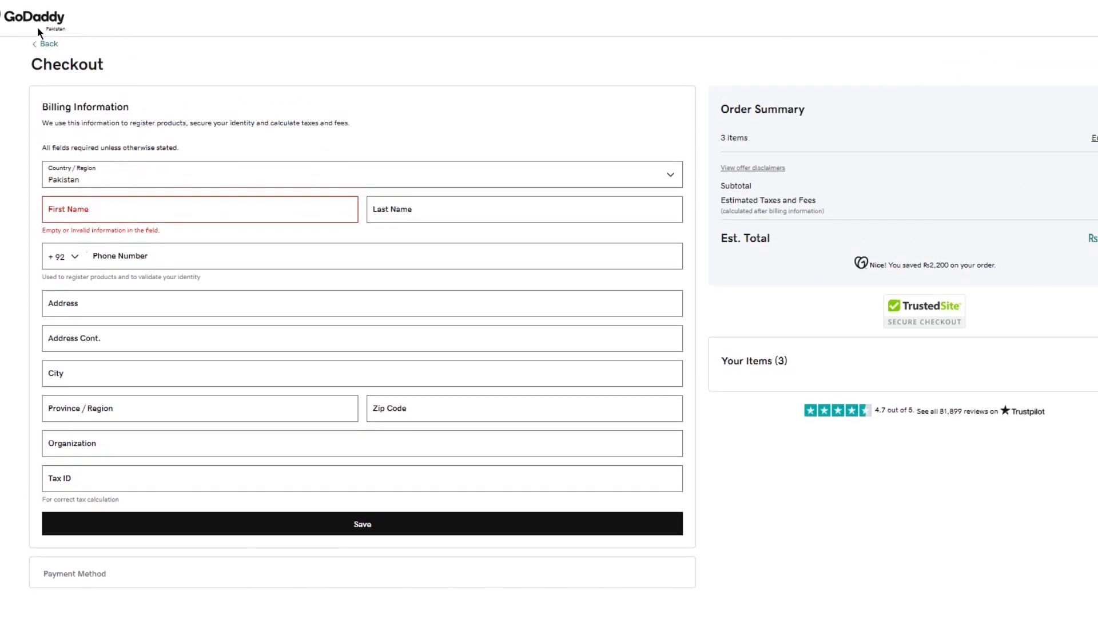
{"action": "mouse_move", "coordinate": [134, 42]}
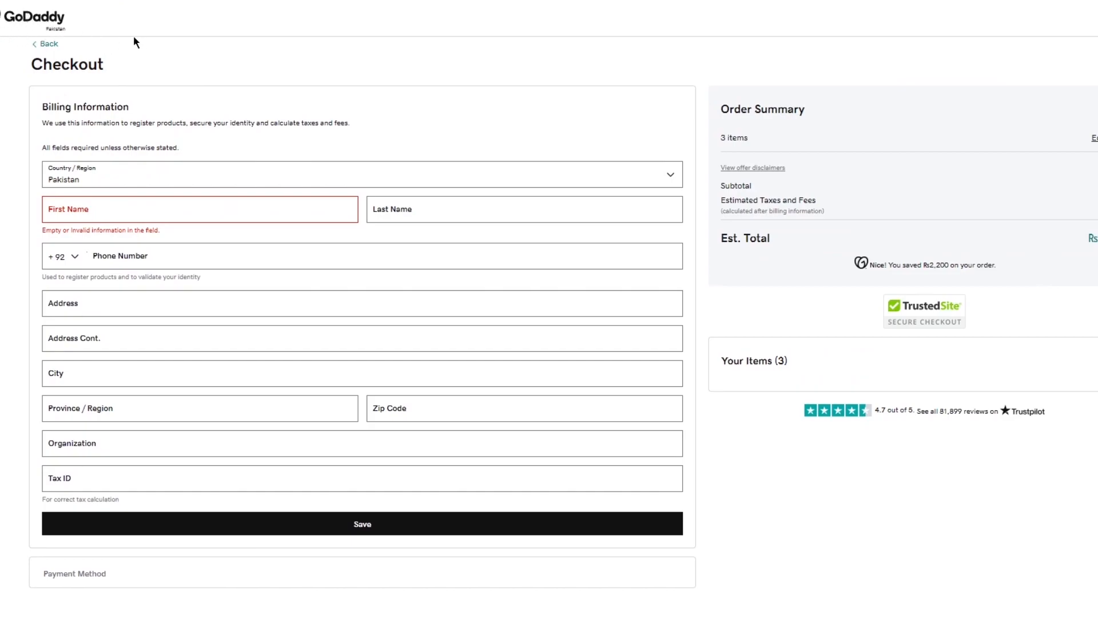